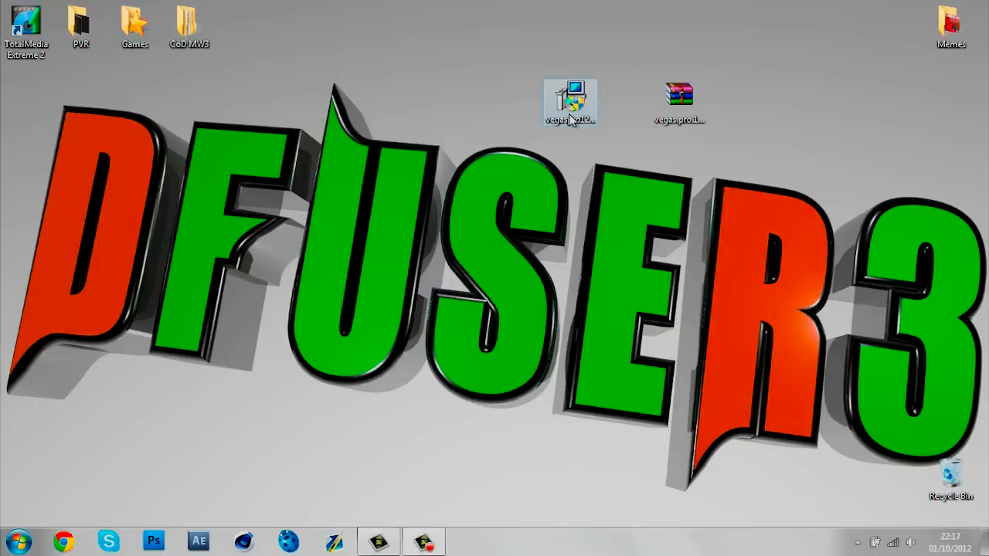
{"action": "mouse_move", "coordinate": [571, 100]}
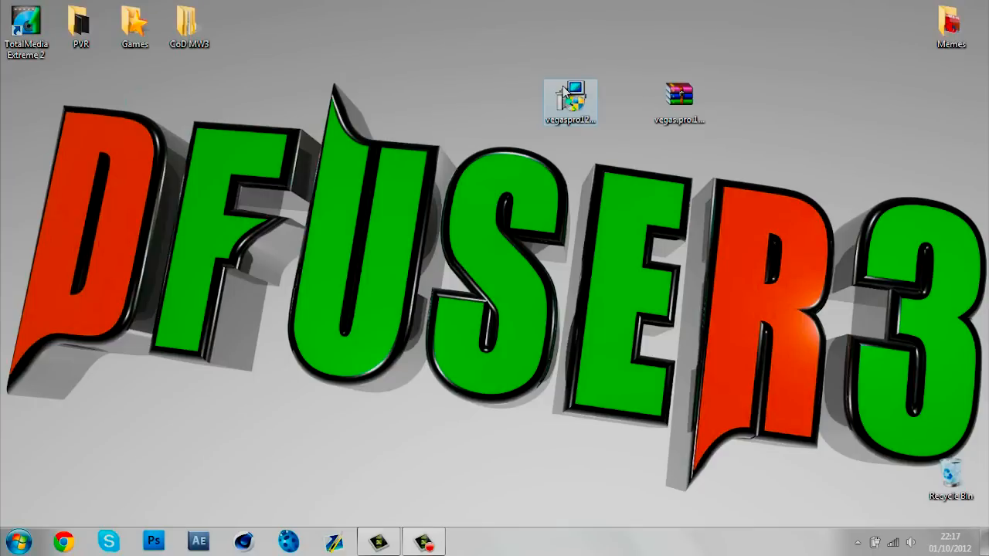
{"action": "mouse_move", "coordinate": [573, 127]}
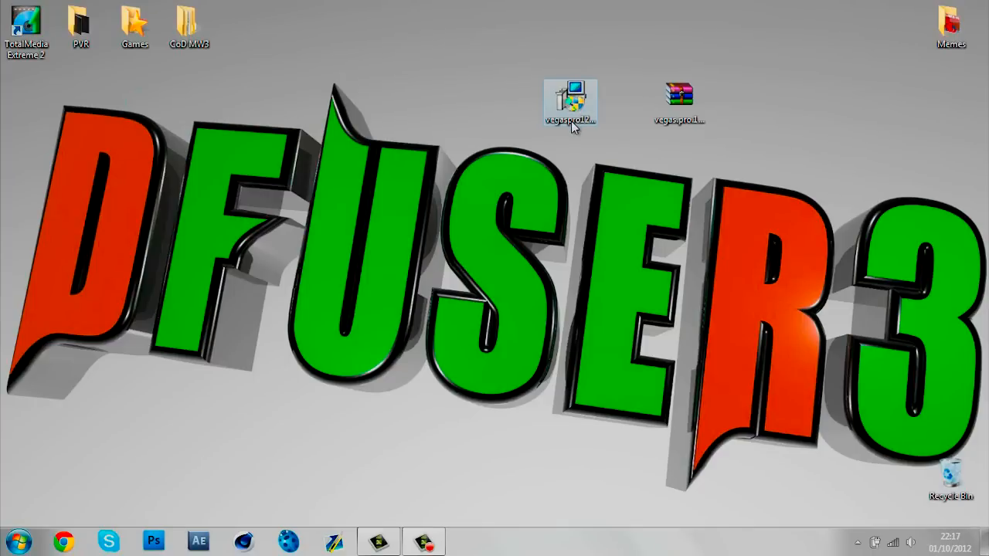
{"action": "mouse_move", "coordinate": [587, 147]}
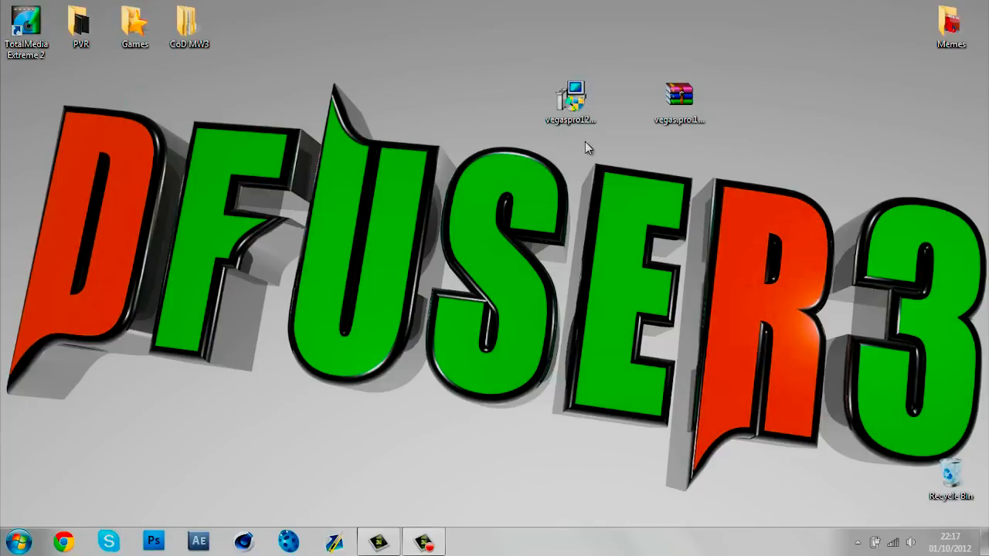
{"action": "mouse_move", "coordinate": [538, 192]}
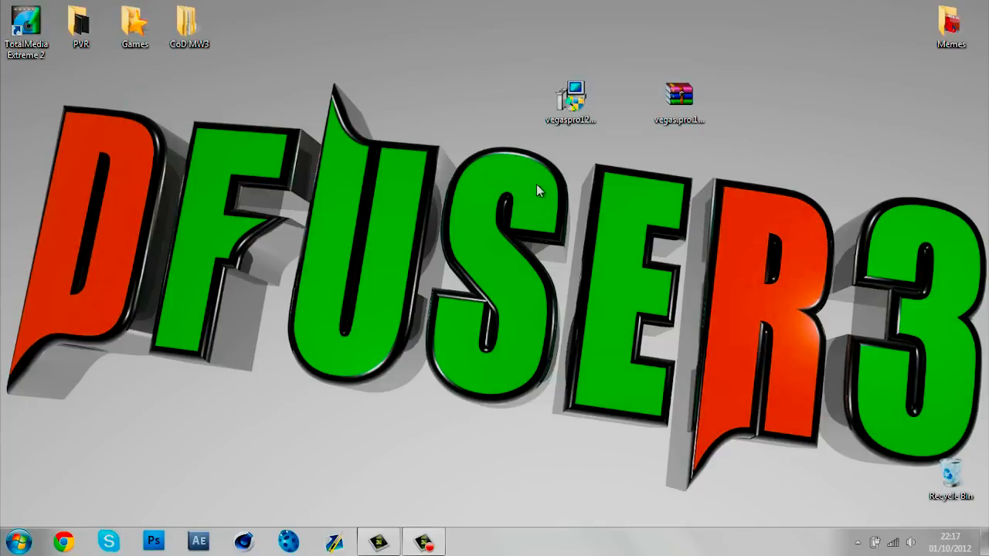
{"action": "mouse_move", "coordinate": [630, 163]}
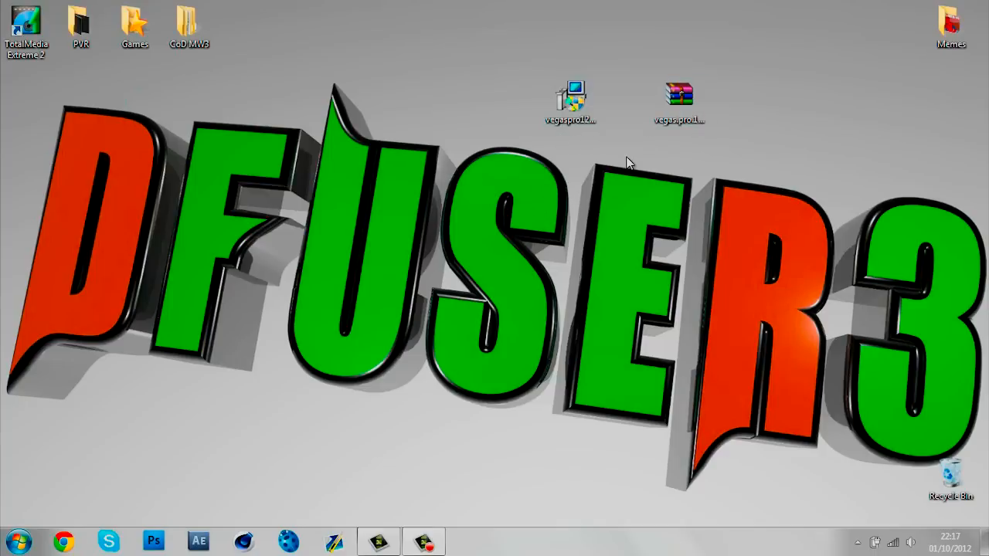
{"action": "mouse_move", "coordinate": [615, 151]}
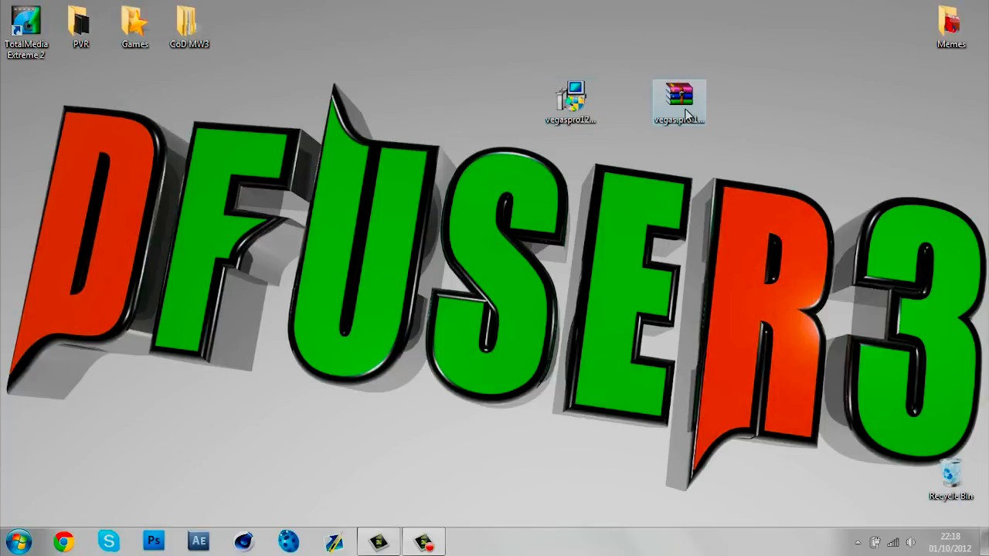
- Extract the patch .rar to the desktop via Extract To and close WinRAR
{"action": "double_click", "coordinate": [678, 101]}
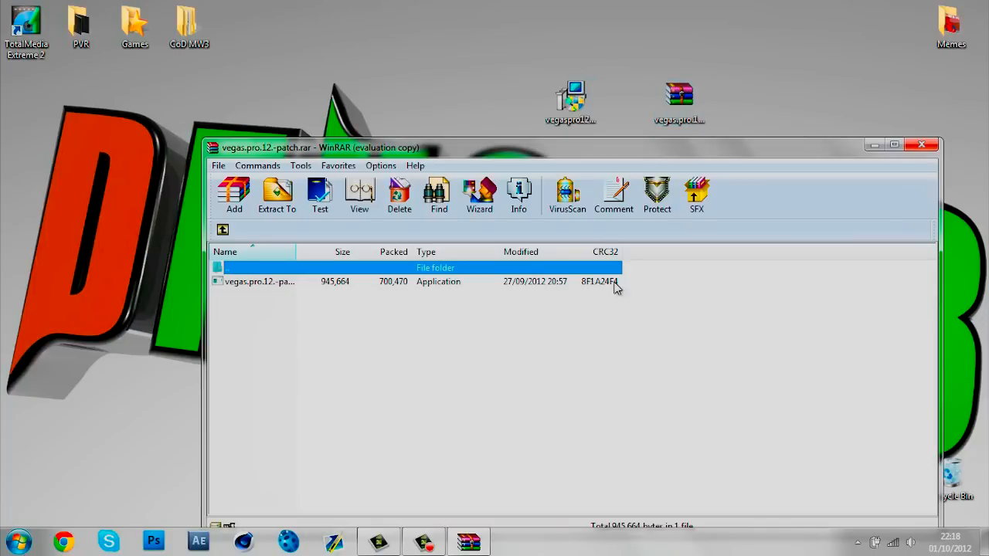
{"action": "mouse_move", "coordinate": [380, 235]}
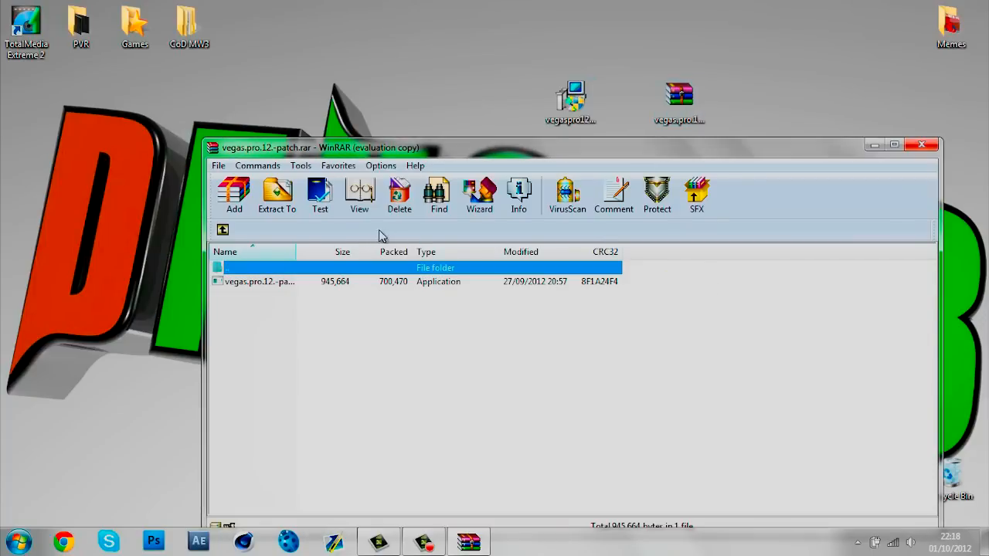
{"action": "left_click", "coordinate": [277, 194]}
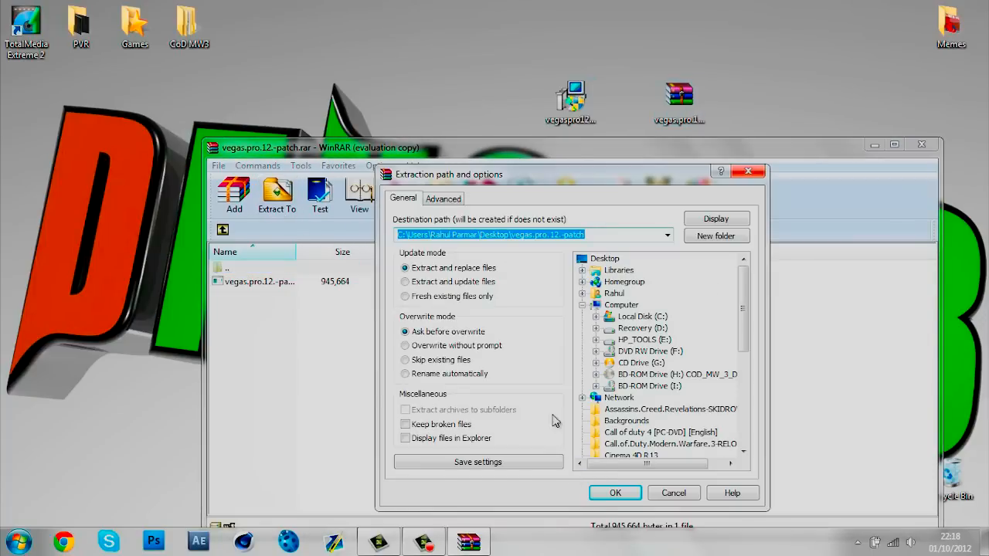
{"action": "left_click", "coordinate": [615, 493]}
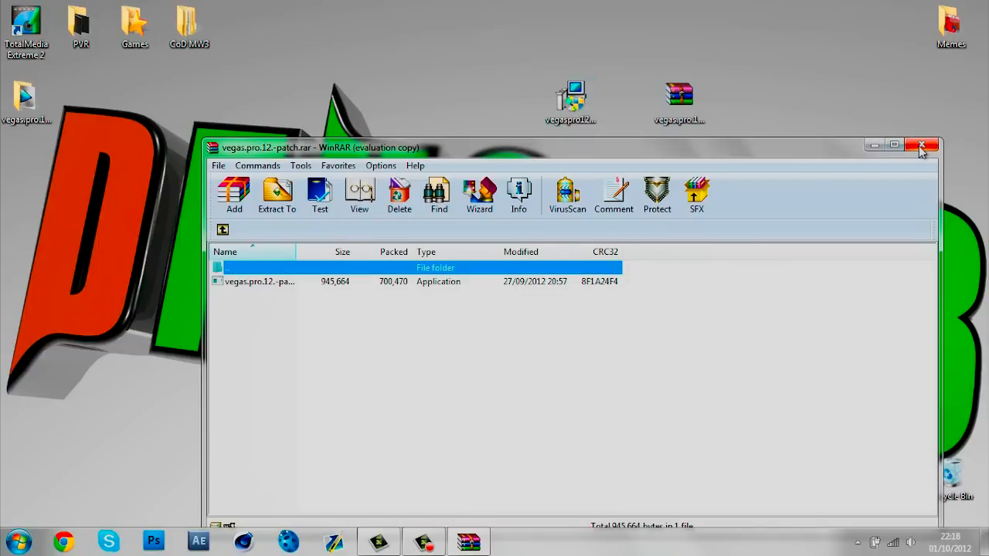
{"action": "mouse_move", "coordinate": [931, 145]}
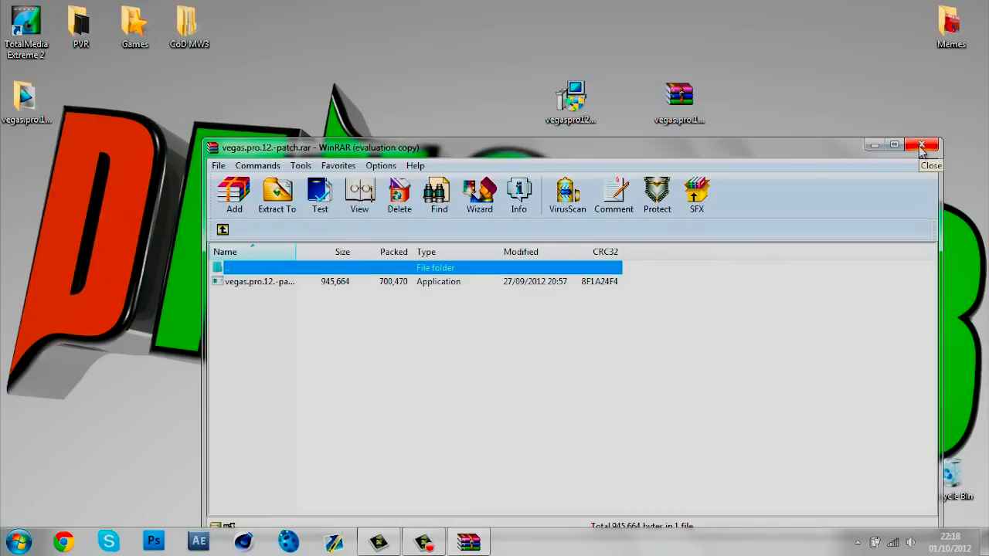
{"action": "left_click", "coordinate": [921, 146]}
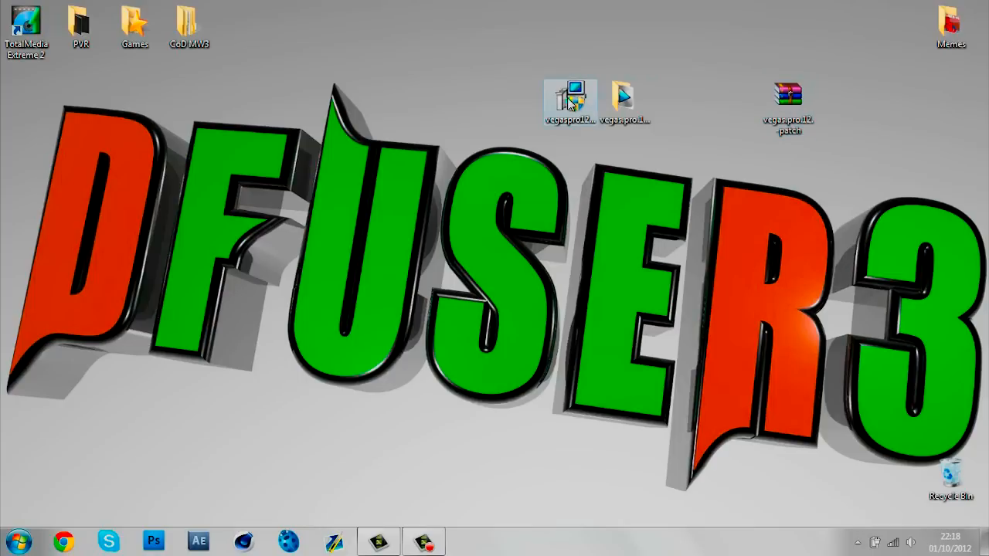
- Start the Vegas Pro 12 installer from its desktop icon
{"action": "left_click", "coordinate": [569, 105]}
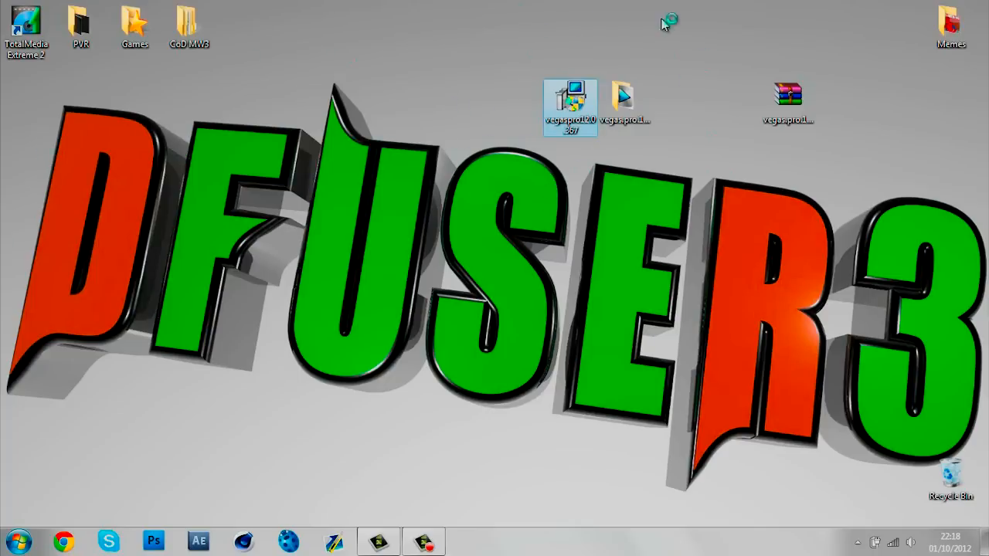
{"action": "mouse_move", "coordinate": [756, 127]}
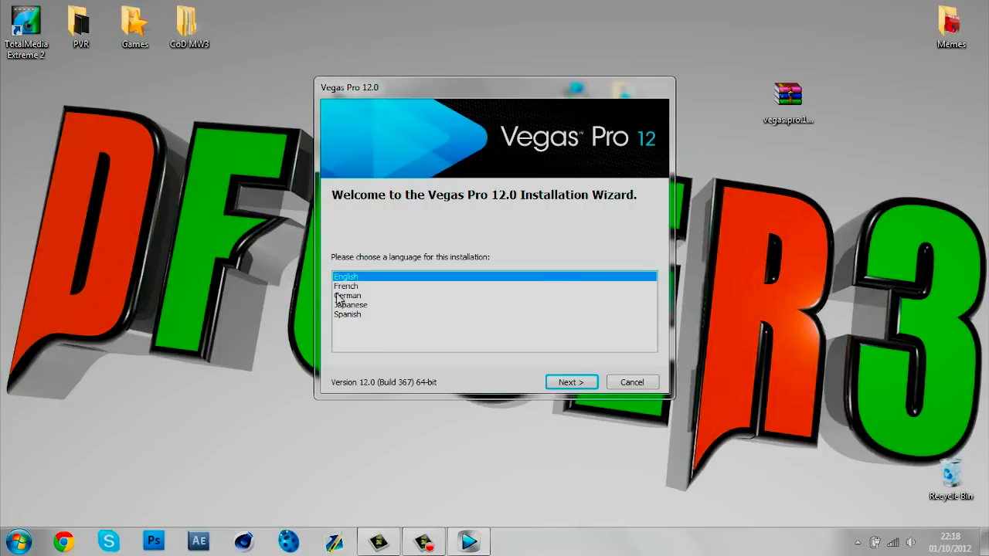
- Continue in English, agree to the license, and enable 'Create a shortcut on the desktop'
{"action": "left_click", "coordinate": [572, 382]}
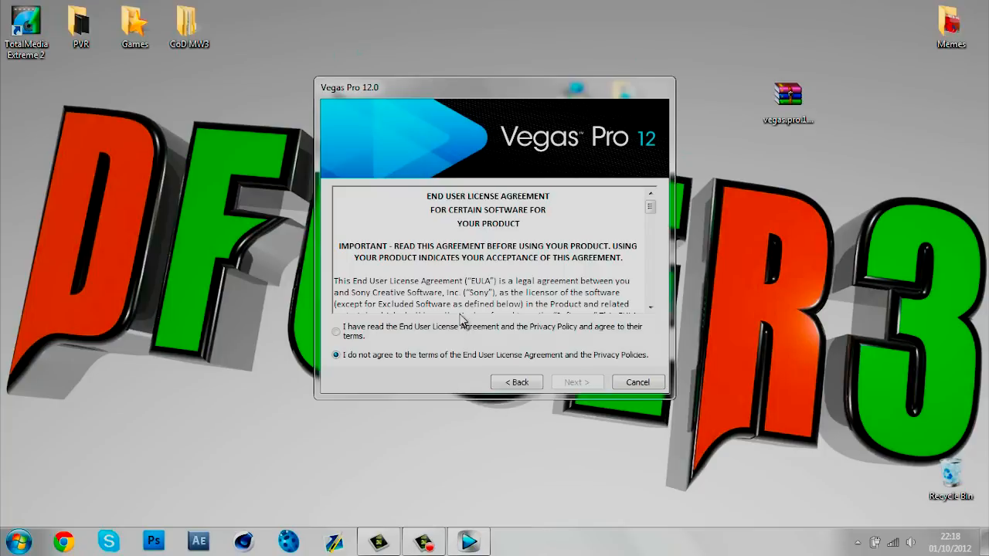
{"action": "left_click", "coordinate": [336, 331]}
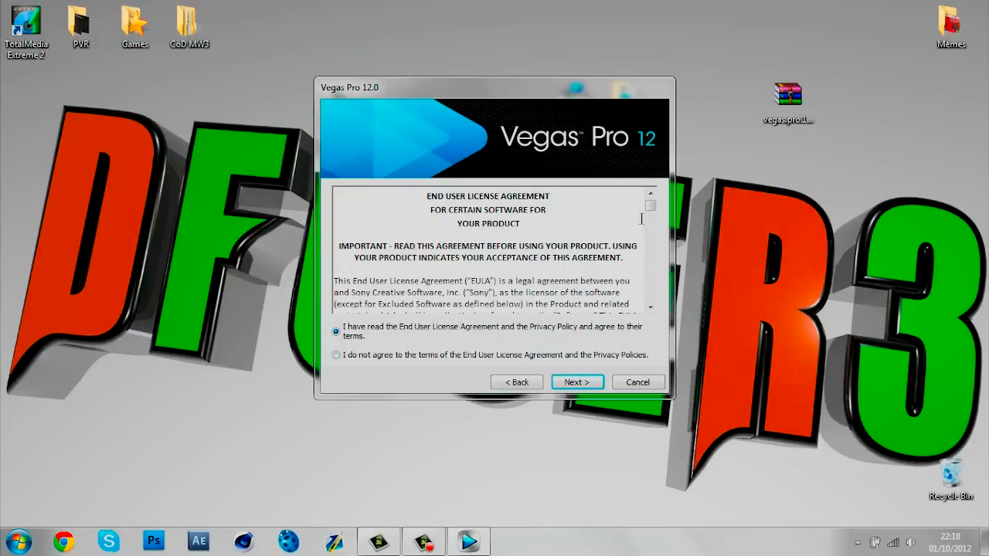
{"action": "left_click", "coordinate": [335, 354]}
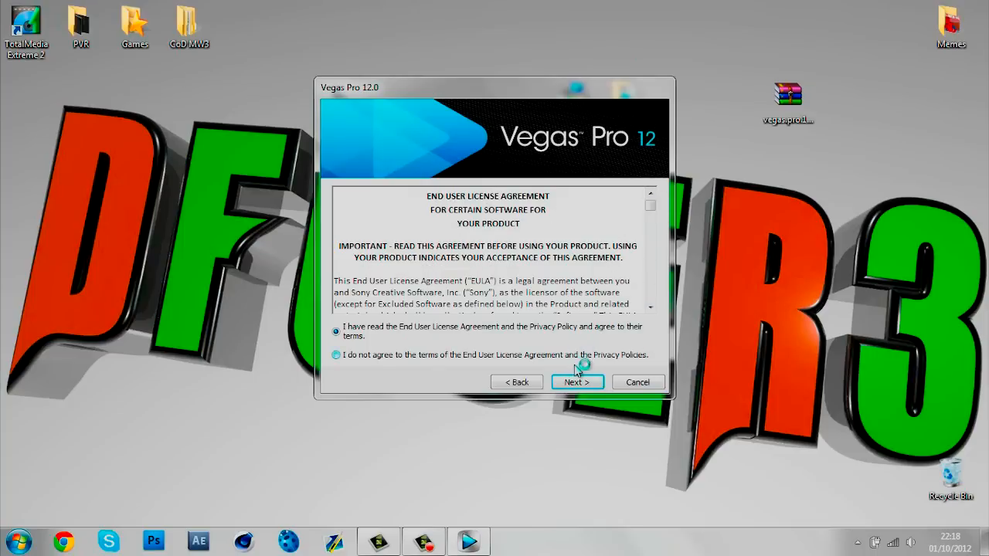
{"action": "left_click", "coordinate": [576, 382]}
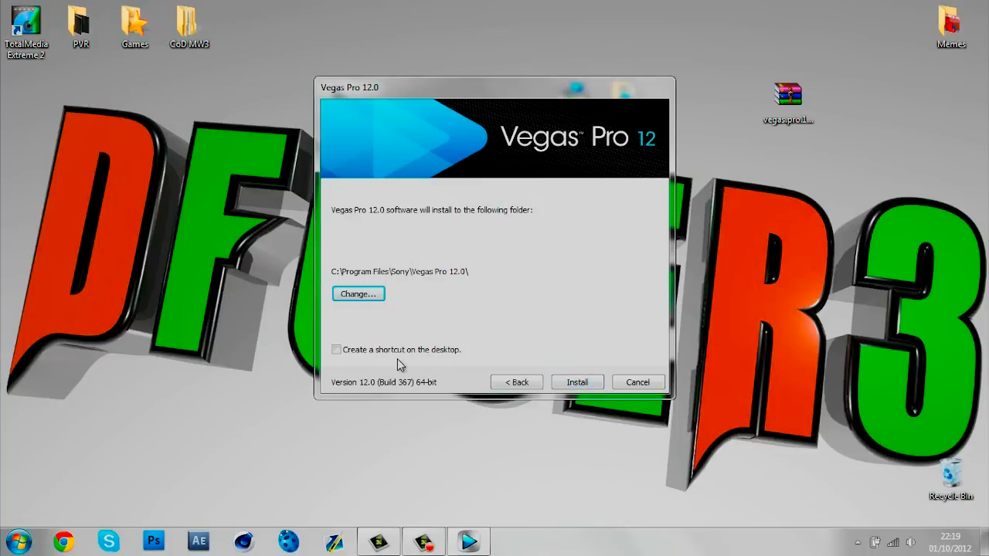
{"action": "left_click", "coordinate": [337, 350]}
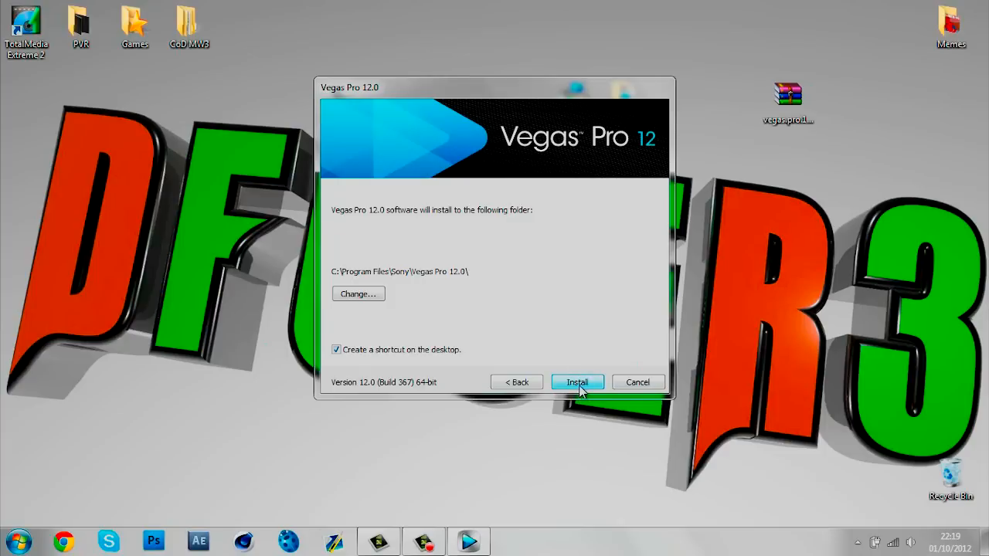
- Begin the Vegas Pro 12.0 installation and let initial configuration run
{"action": "left_click", "coordinate": [578, 382]}
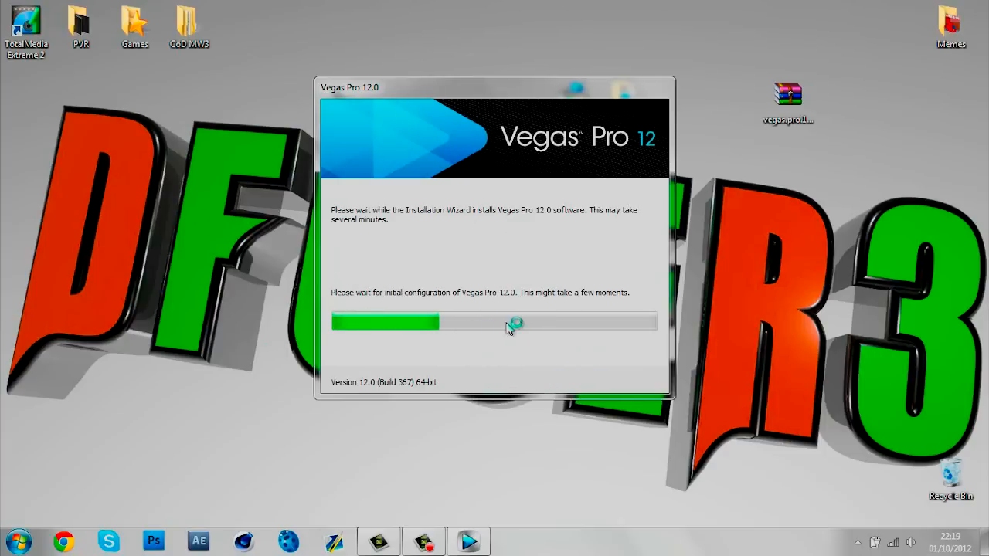
{"action": "mouse_move", "coordinate": [557, 355]}
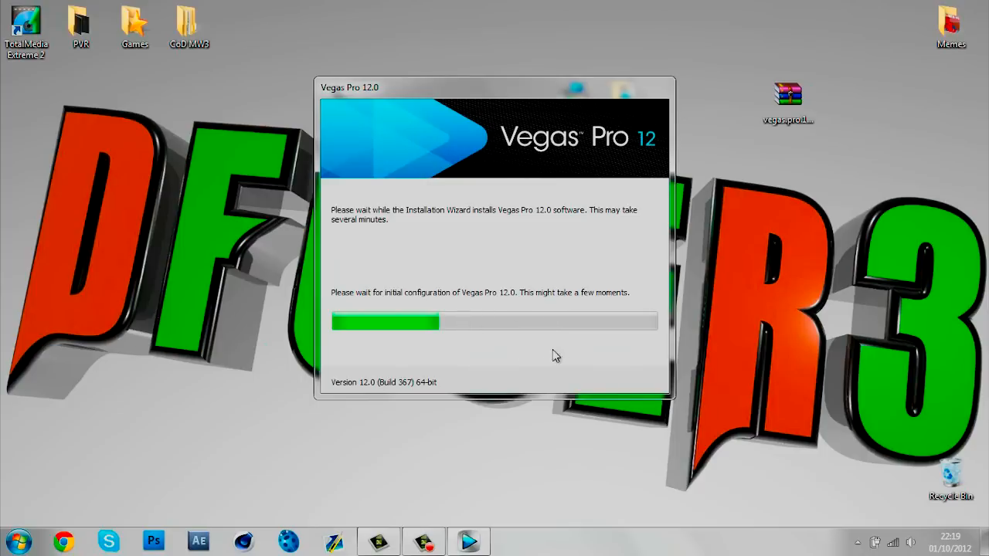
{"action": "mouse_move", "coordinate": [516, 96]}
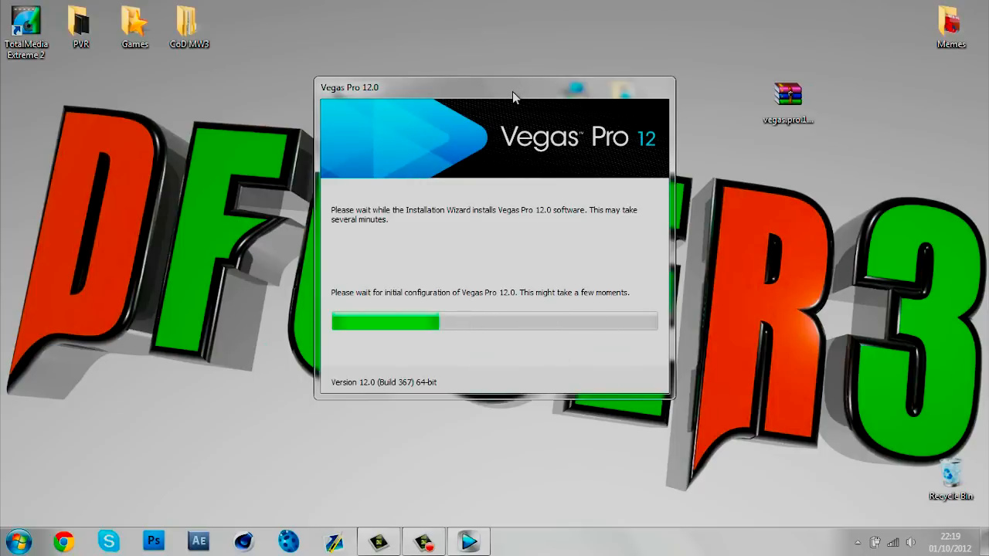
{"action": "mouse_move", "coordinate": [504, 96]}
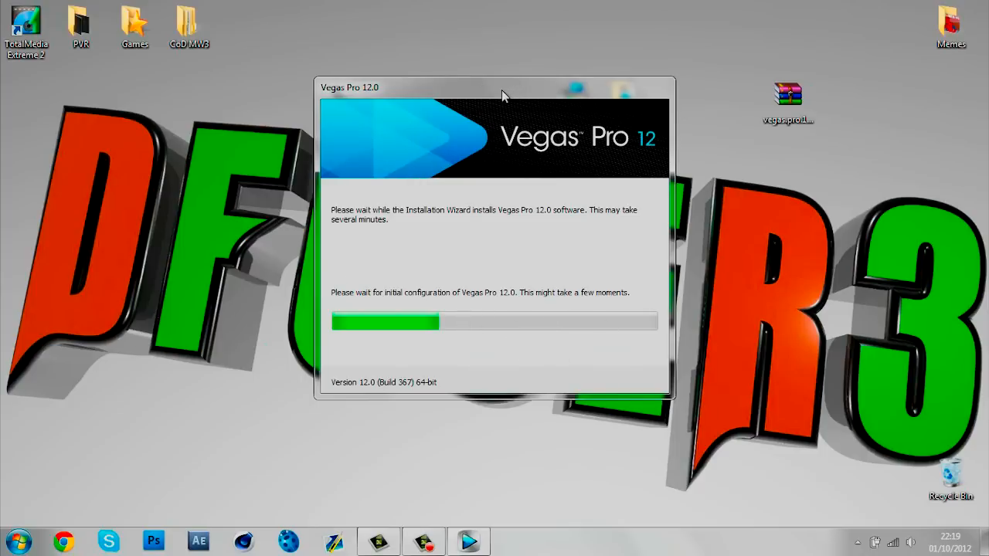
{"action": "mouse_move", "coordinate": [509, 99]}
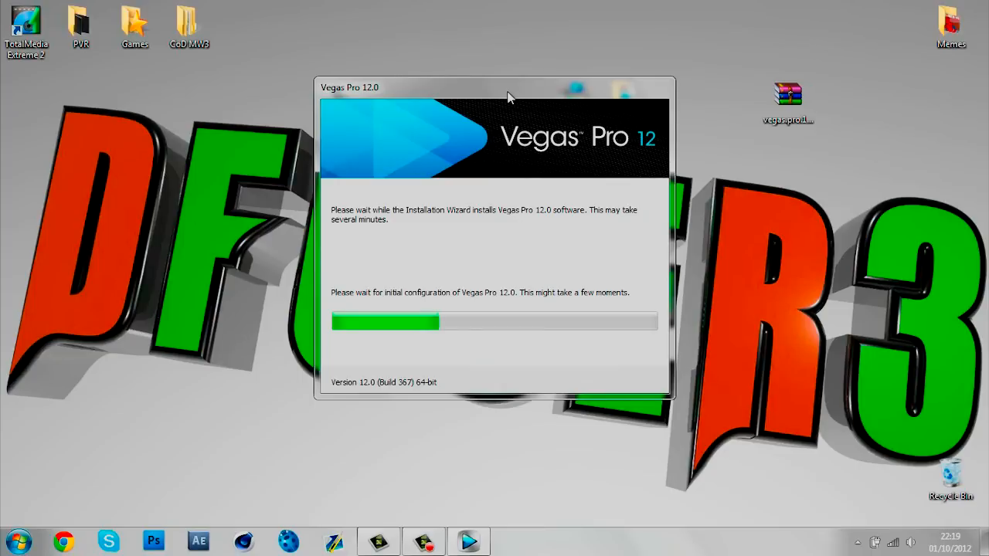
{"action": "mouse_move", "coordinate": [503, 94]}
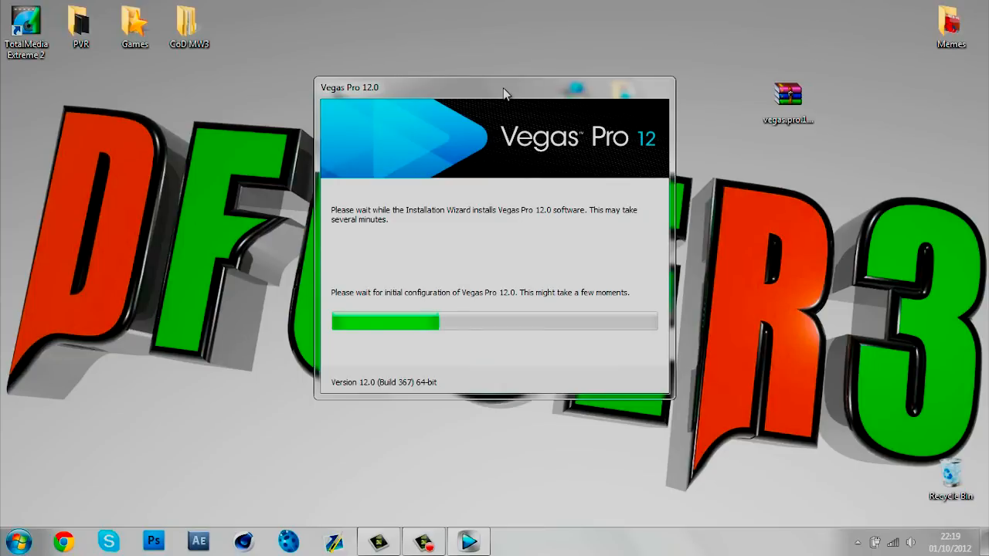
{"action": "mouse_move", "coordinate": [510, 98]}
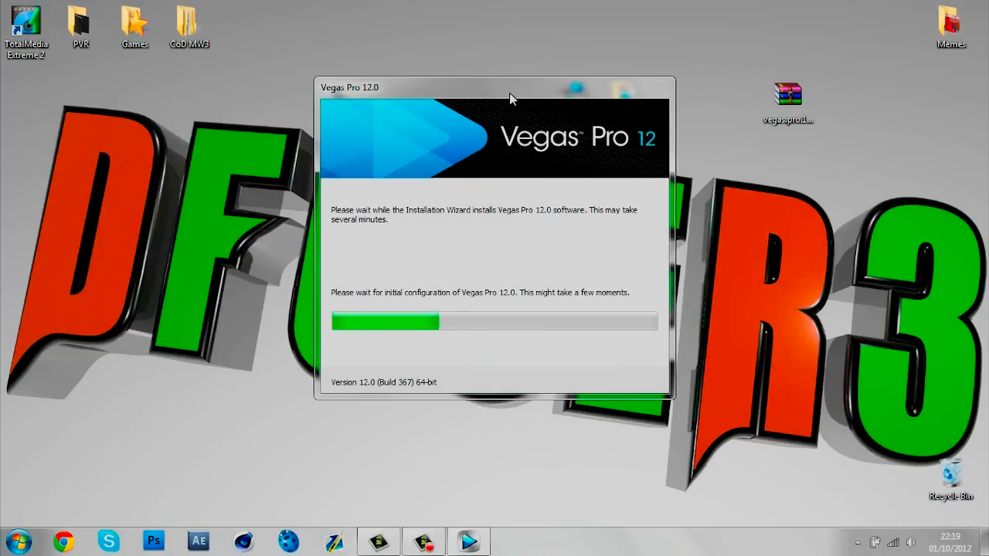
{"action": "mouse_move", "coordinate": [386, 120]}
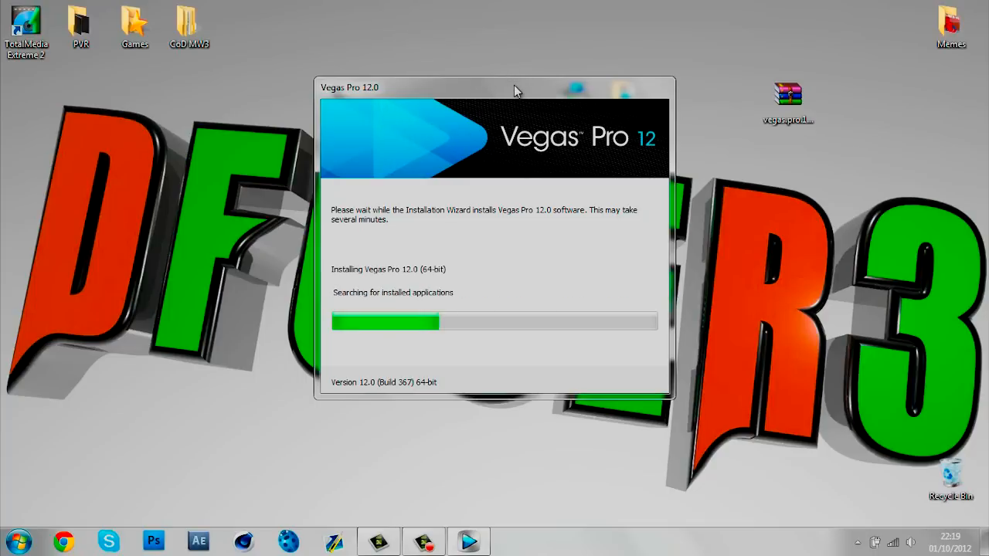
{"action": "mouse_move", "coordinate": [672, 85]}
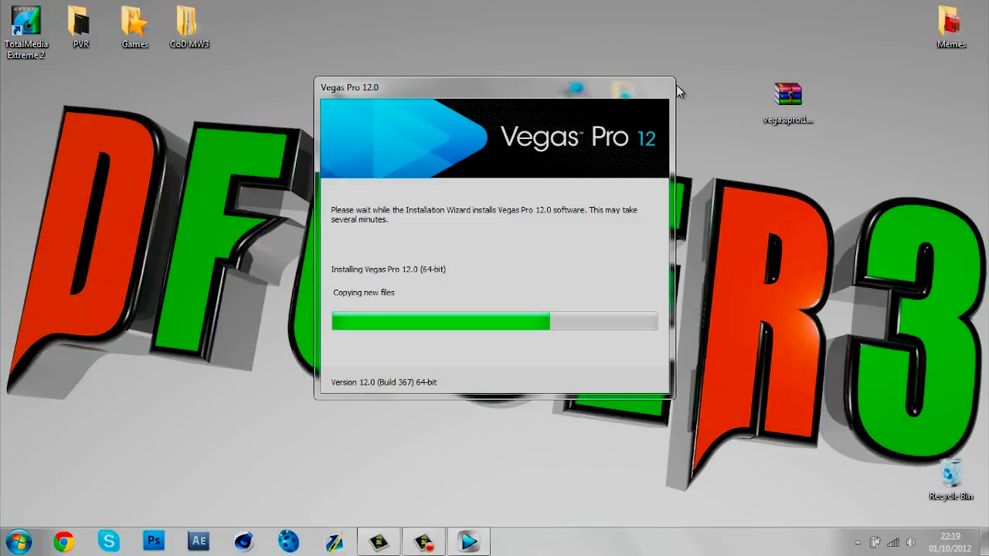
{"action": "mouse_move", "coordinate": [631, 85]}
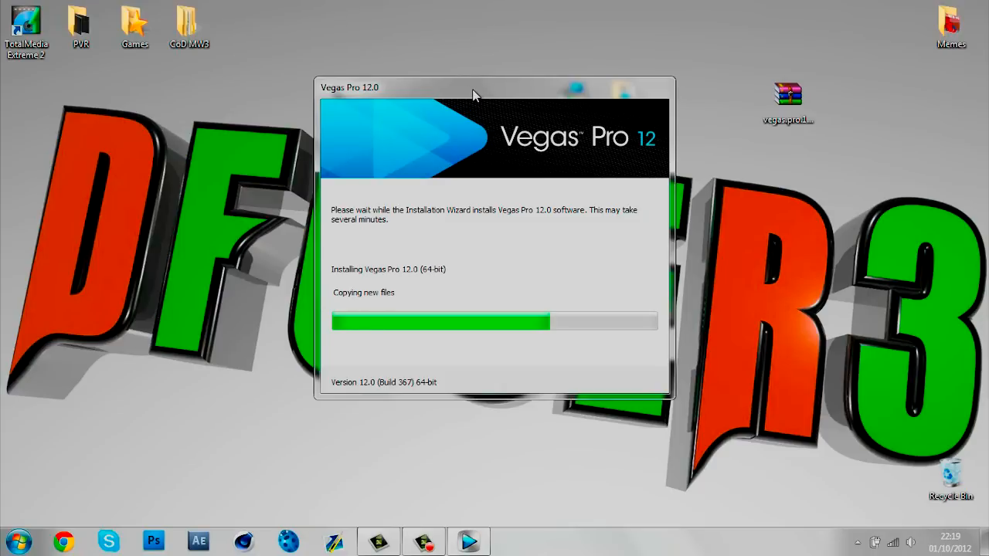
- Move the installer window left while files copy, shortcuts are created and modules register
{"action": "left_click_drag", "start_coordinate": [473, 87], "coordinate": [399, 58]}
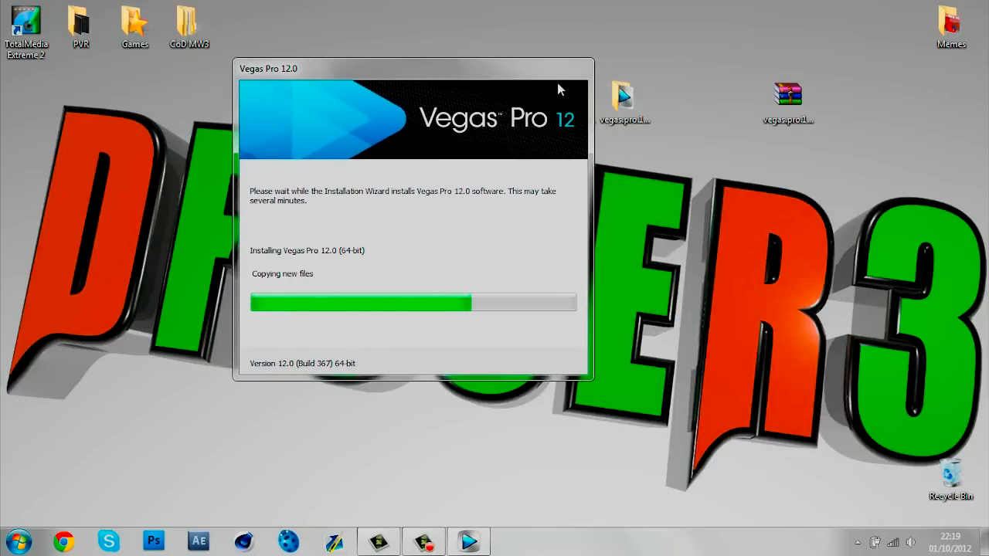
{"action": "mouse_move", "coordinate": [535, 122]}
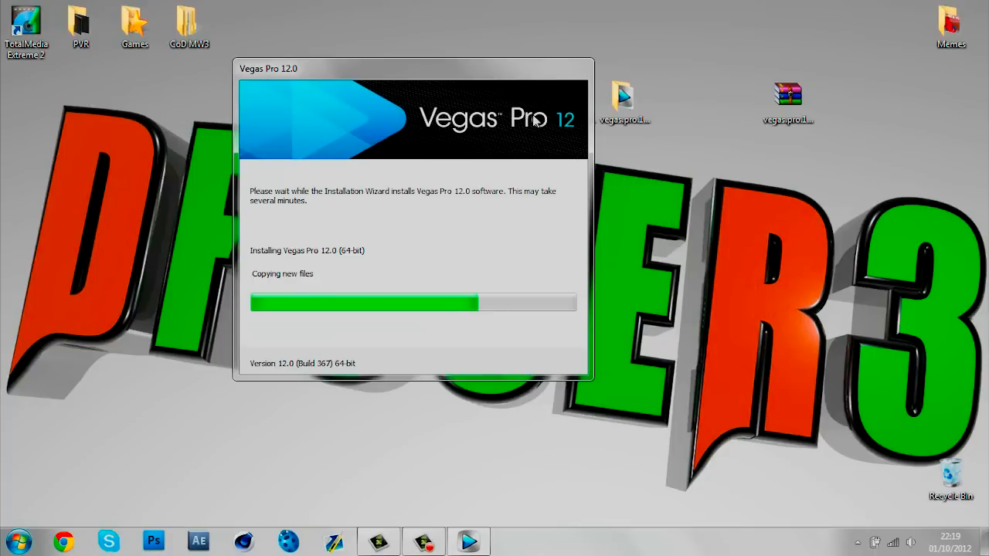
{"action": "mouse_move", "coordinate": [567, 72]}
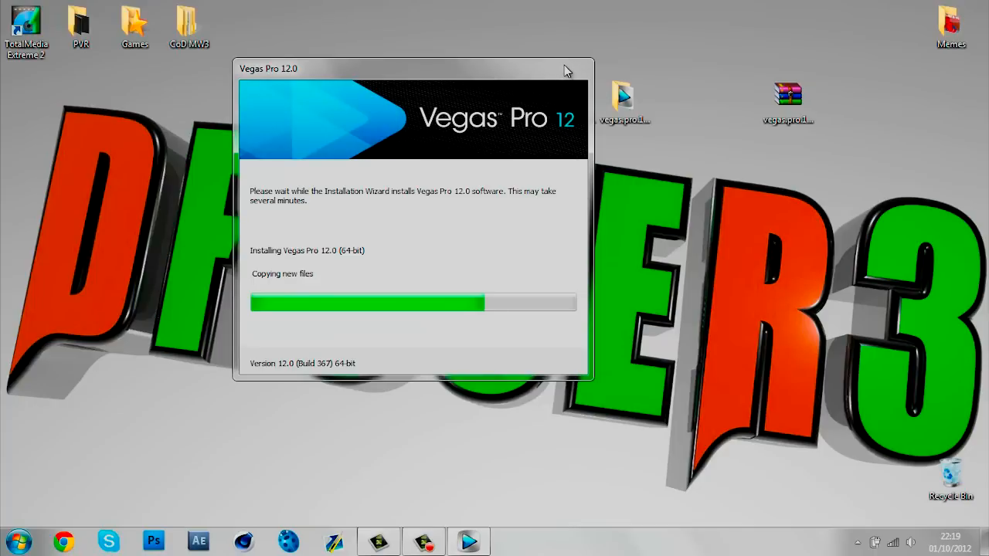
{"action": "mouse_move", "coordinate": [550, 154]}
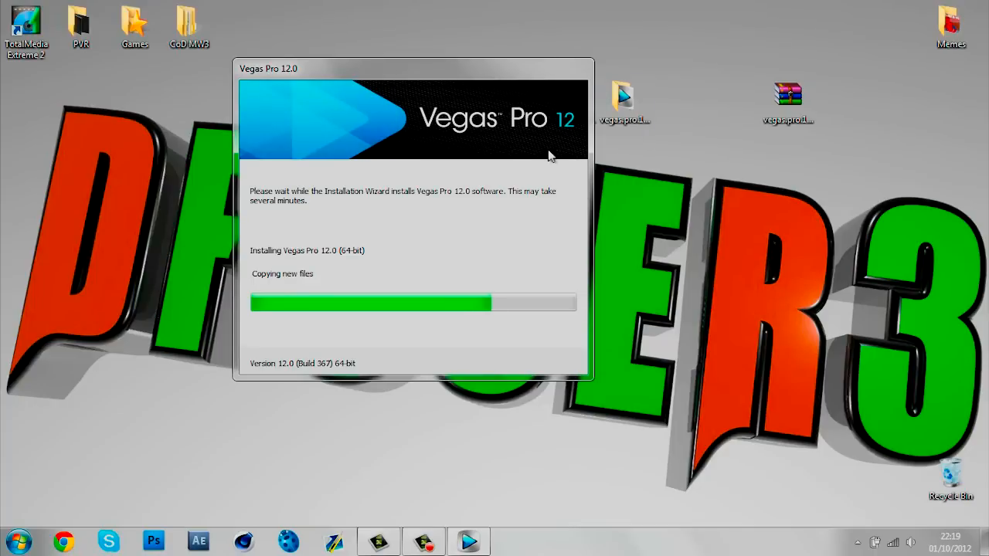
{"action": "mouse_move", "coordinate": [350, 343]}
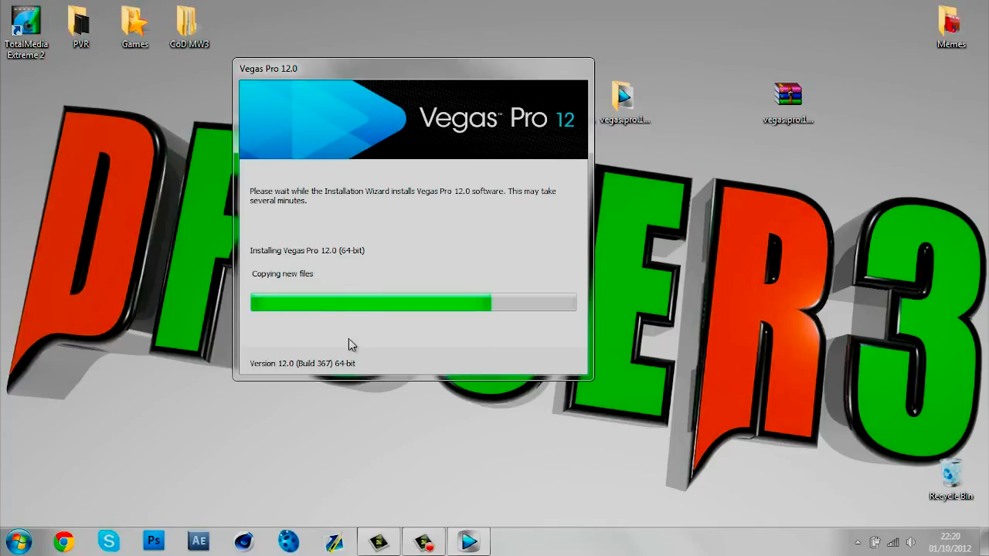
{"action": "mouse_move", "coordinate": [569, 88]}
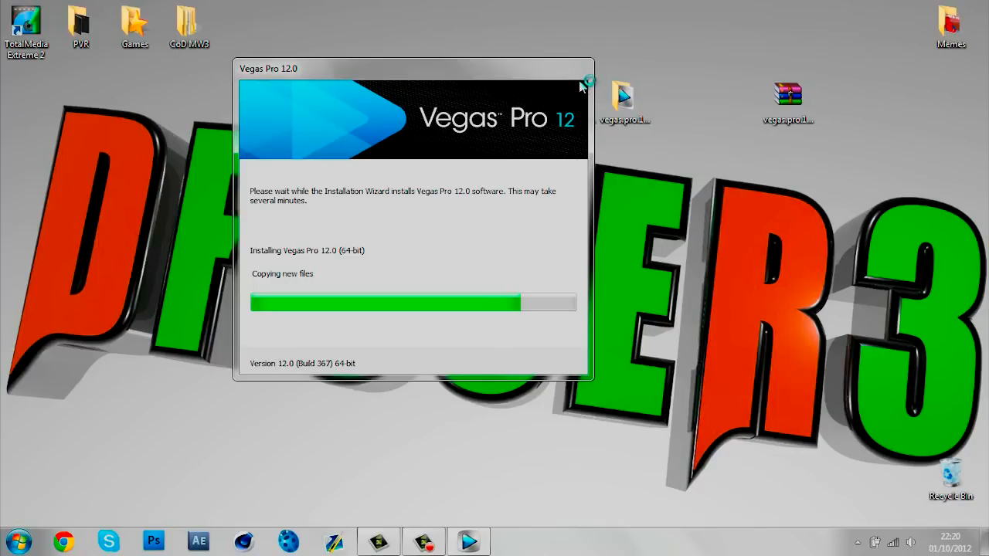
{"action": "mouse_move", "coordinate": [580, 86]}
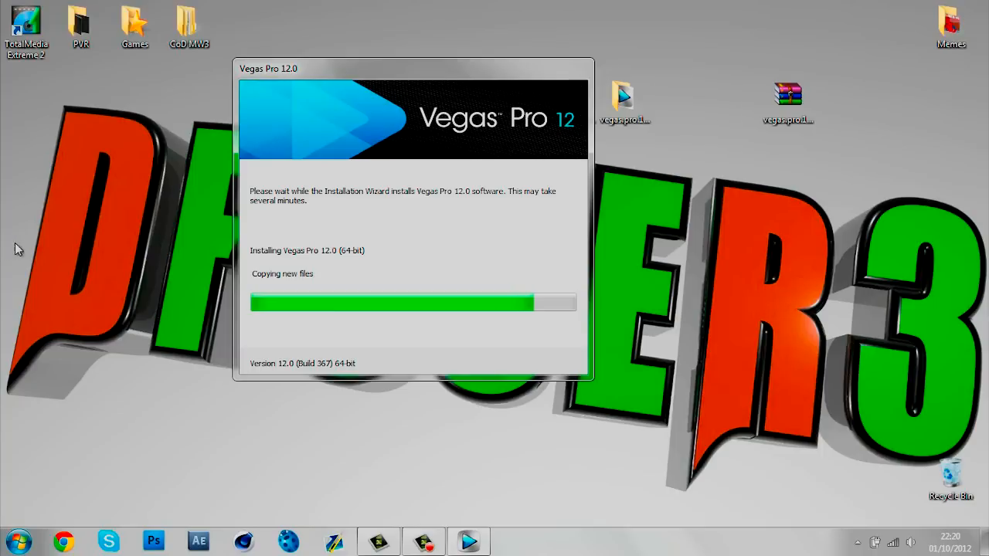
{"action": "mouse_move", "coordinate": [411, 158]}
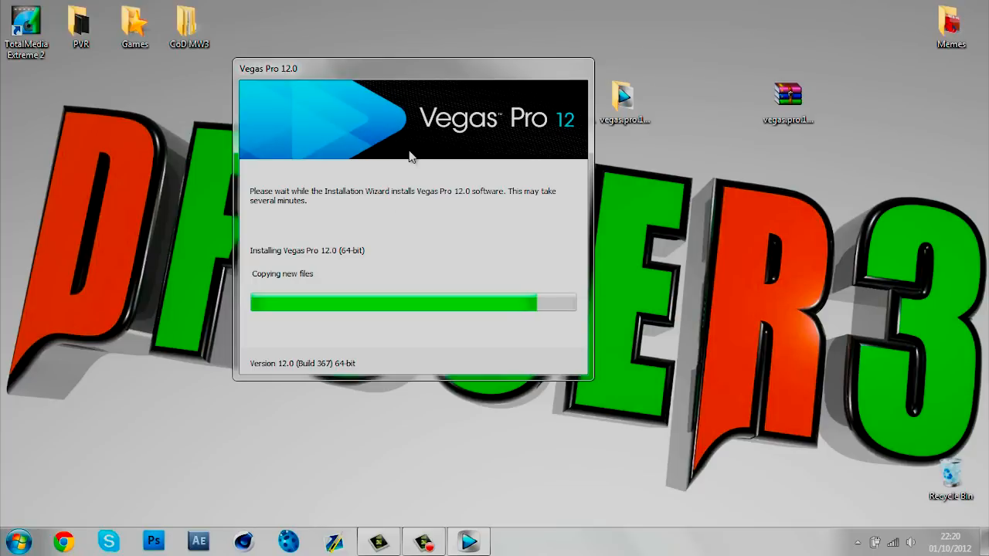
{"action": "mouse_move", "coordinate": [423, 157]}
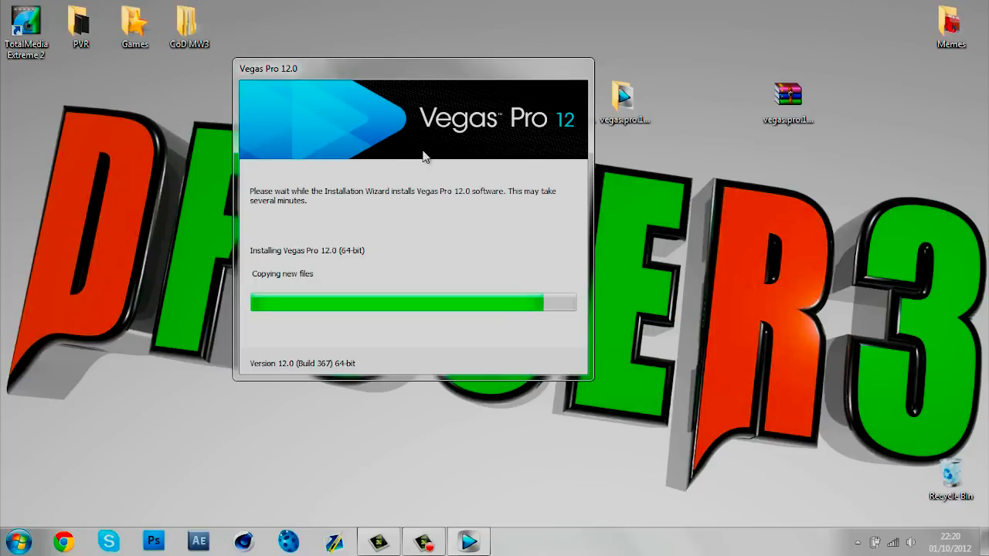
{"action": "mouse_move", "coordinate": [611, 108]}
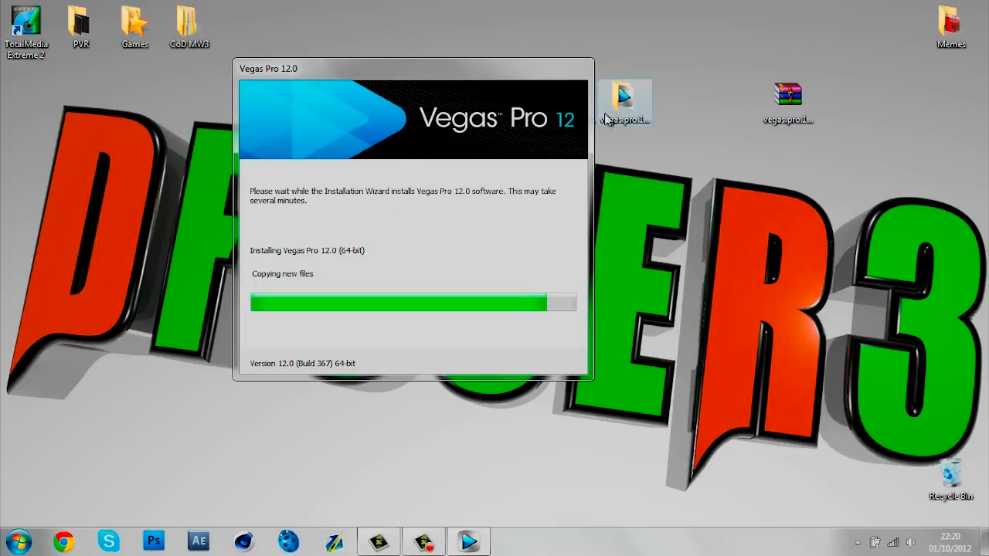
{"action": "mouse_move", "coordinate": [580, 85]}
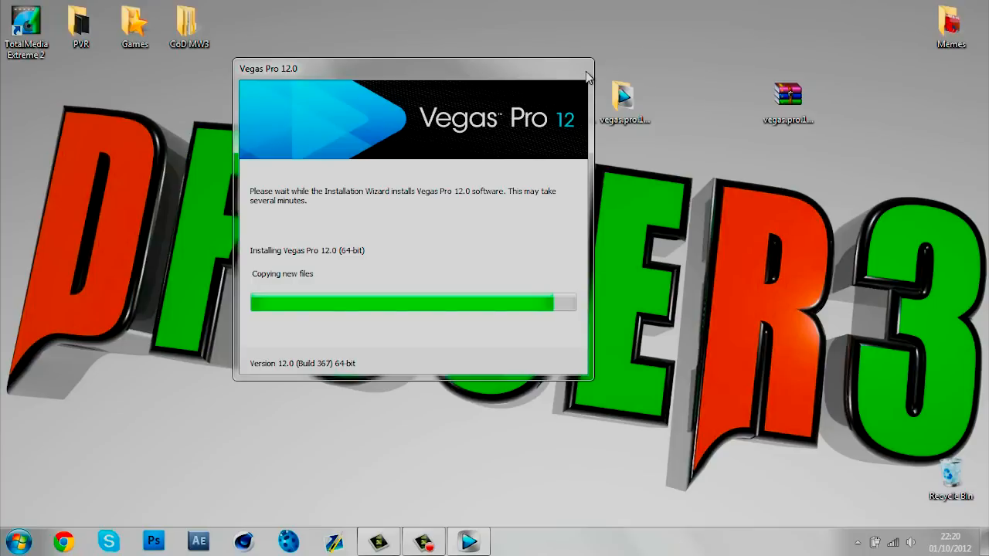
{"action": "mouse_move", "coordinate": [346, 285]}
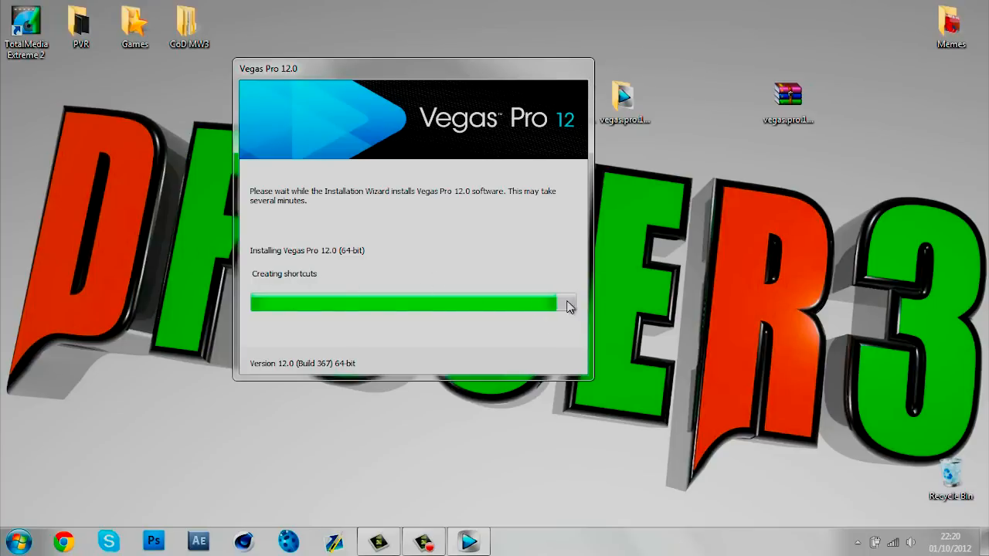
{"action": "mouse_move", "coordinate": [570, 296]}
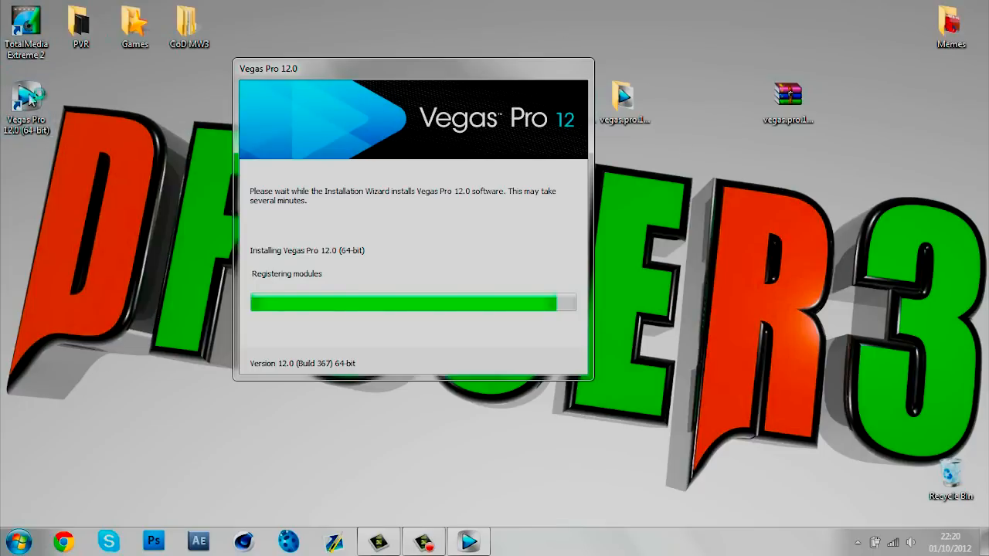
{"action": "mouse_move", "coordinate": [416, 255]}
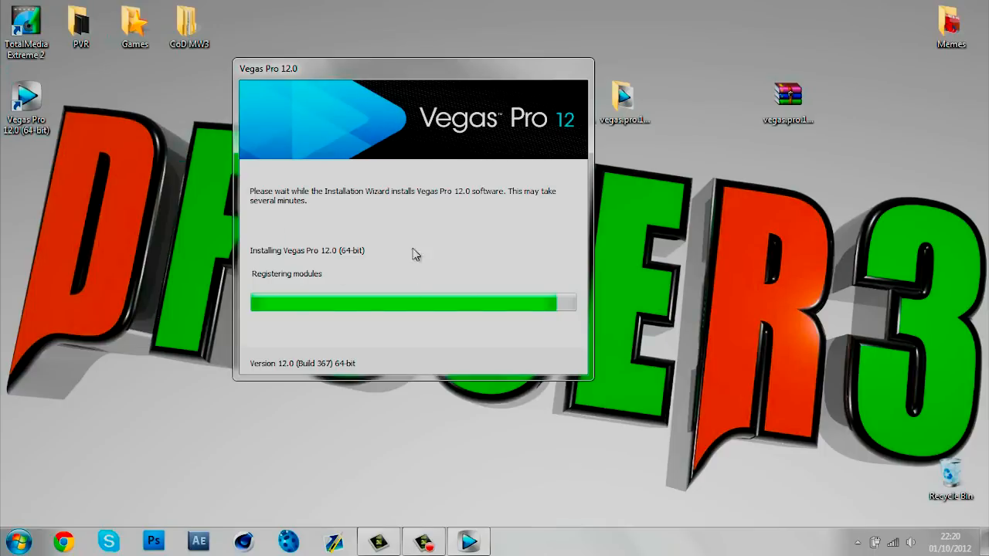
{"action": "mouse_move", "coordinate": [520, 348]}
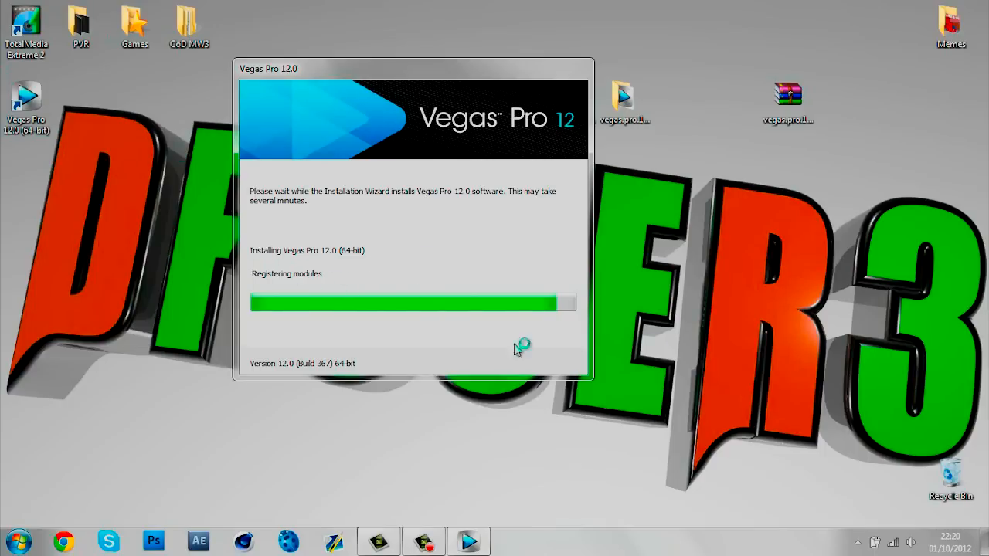
{"action": "mouse_move", "coordinate": [425, 123]}
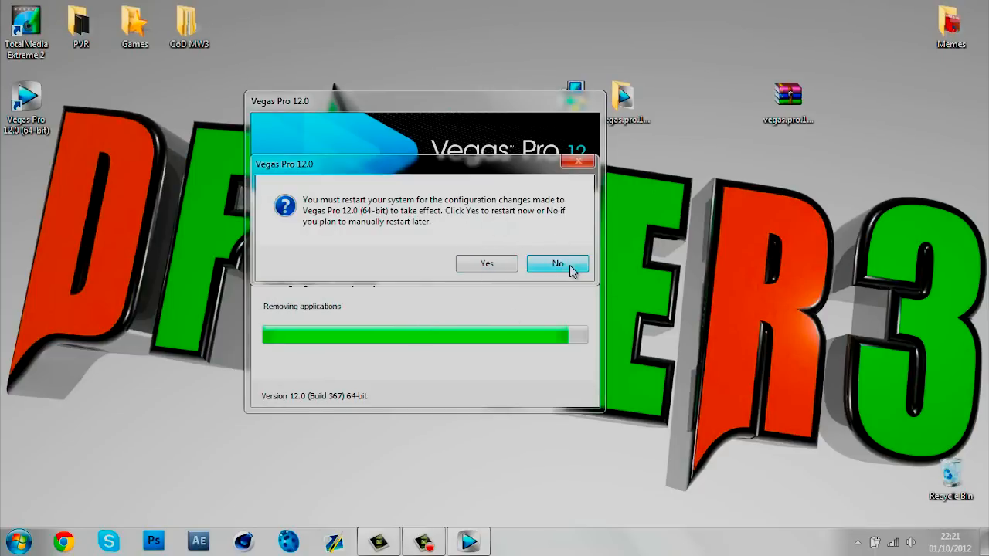
- Decline the restart, then open the vegas.pro.12.-patch folder from the desktop
{"action": "left_click", "coordinate": [557, 263]}
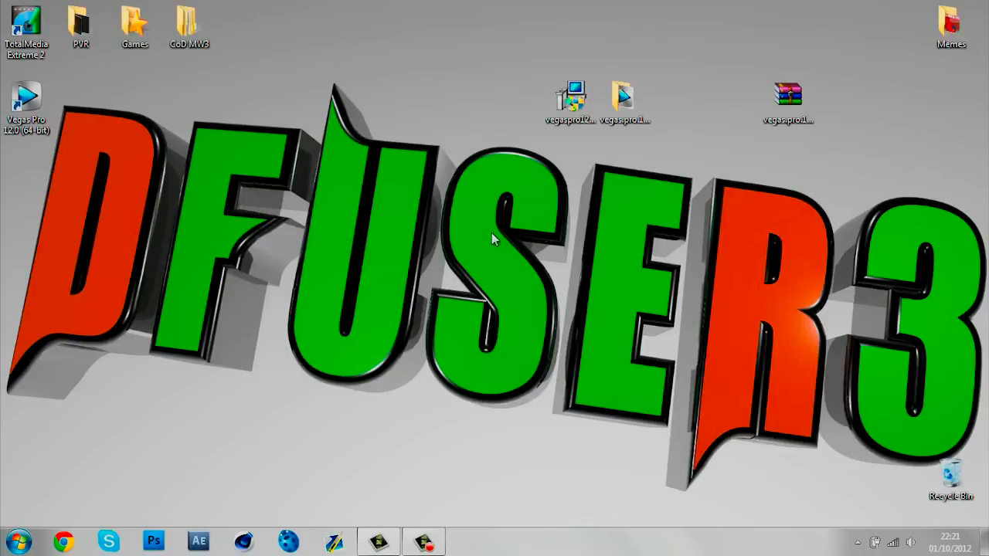
{"action": "mouse_move", "coordinate": [69, 136]}
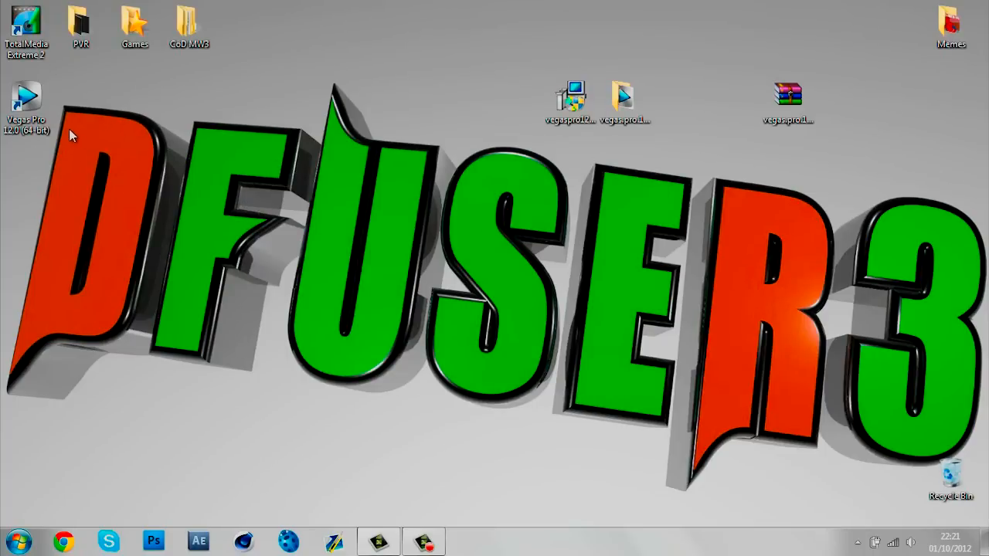
{"action": "left_click_drag", "start_coordinate": [25, 96], "coordinate": [352, 105]}
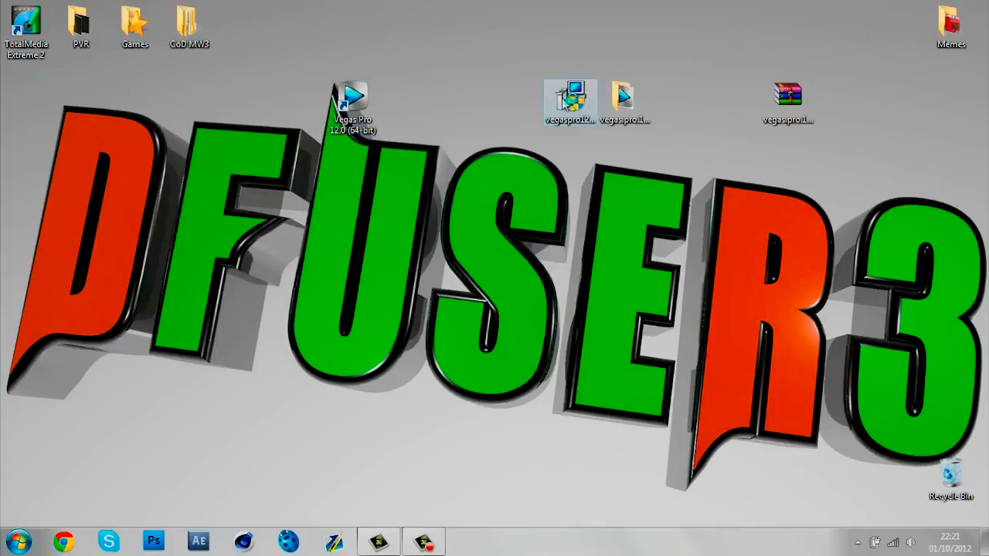
{"action": "left_click", "coordinate": [624, 106]}
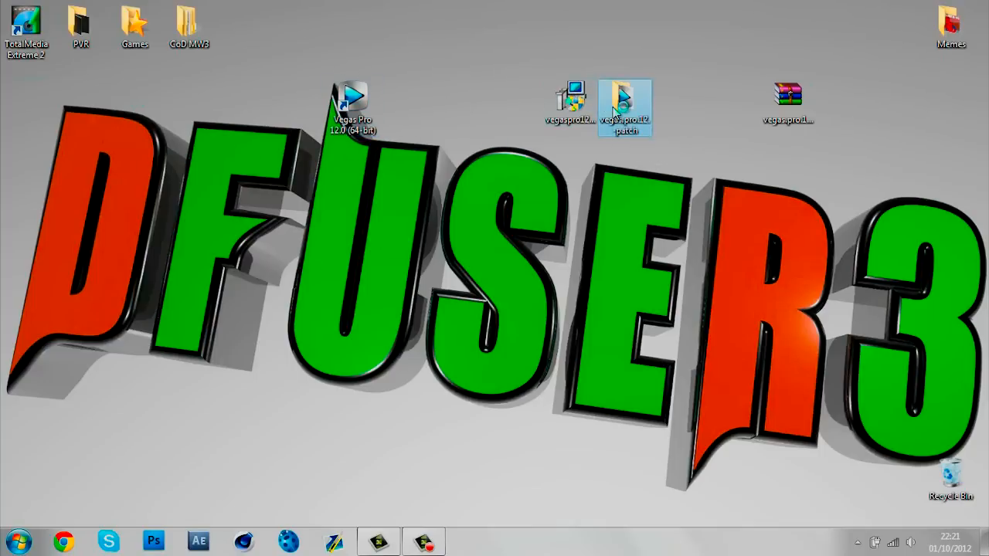
{"action": "double_click", "coordinate": [625, 108]}
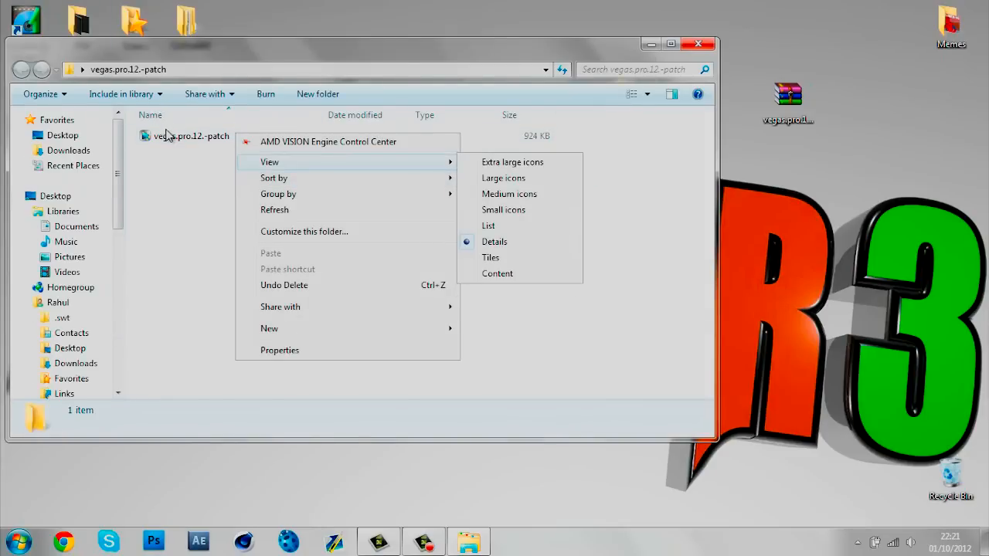
- Run the vegas.pro.12.-patch (KHG-TEAM) application and close the Explorer window
{"action": "right_click", "coordinate": [163, 136]}
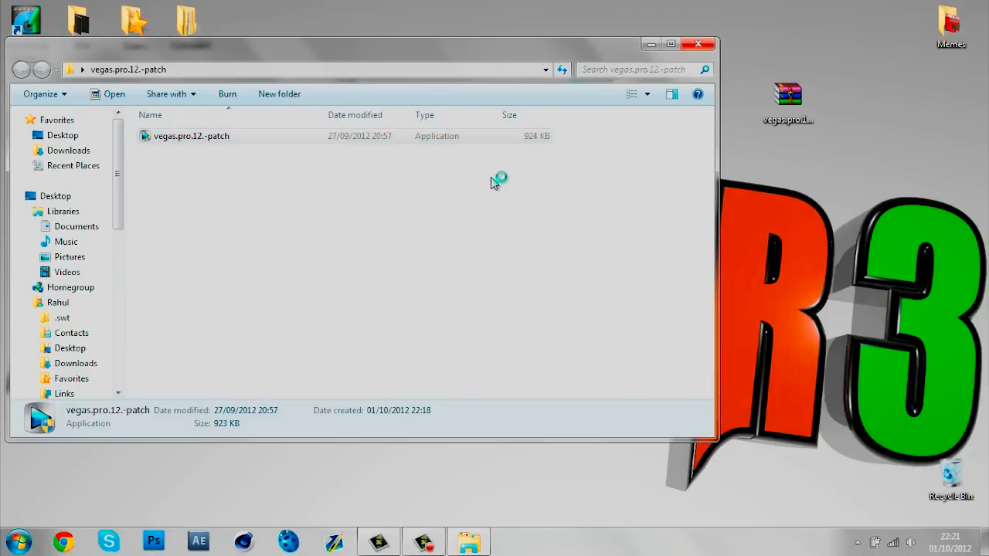
{"action": "double_click", "coordinate": [192, 136]}
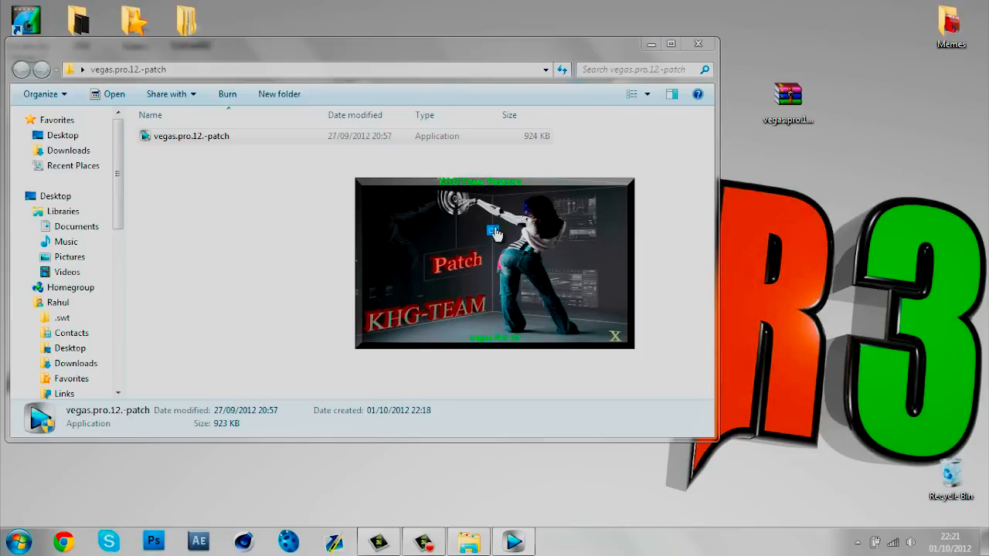
{"action": "mouse_move", "coordinate": [476, 257]}
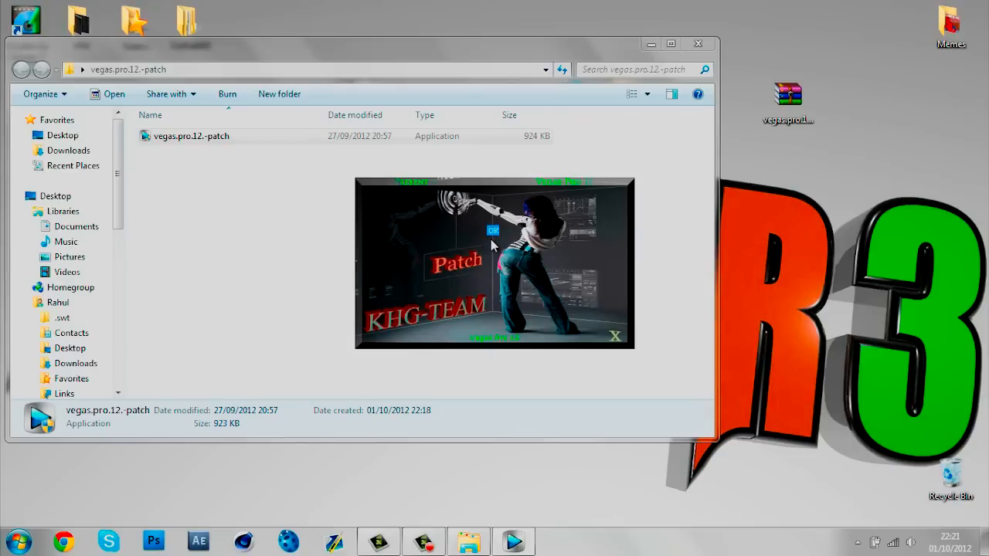
{"action": "mouse_move", "coordinate": [619, 340]}
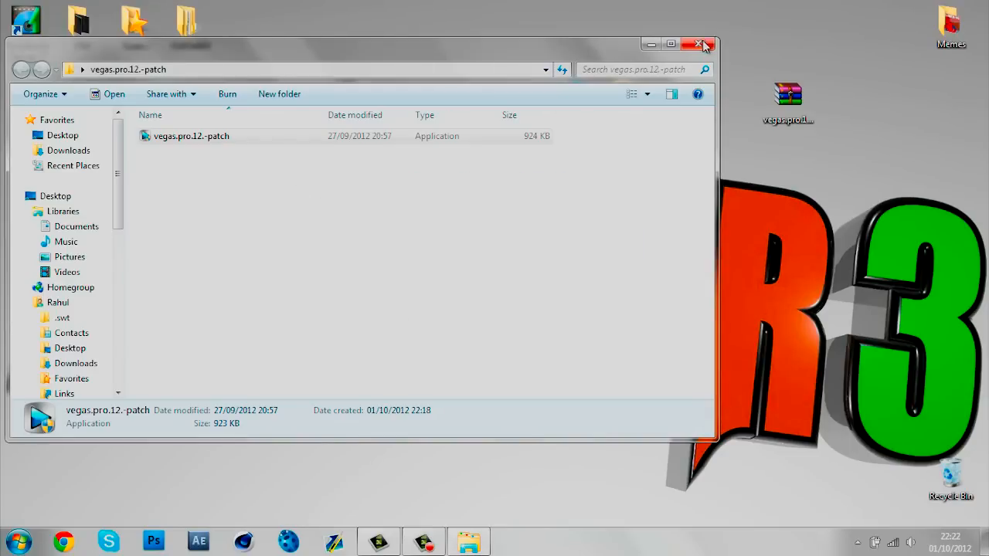
{"action": "left_click", "coordinate": [701, 44]}
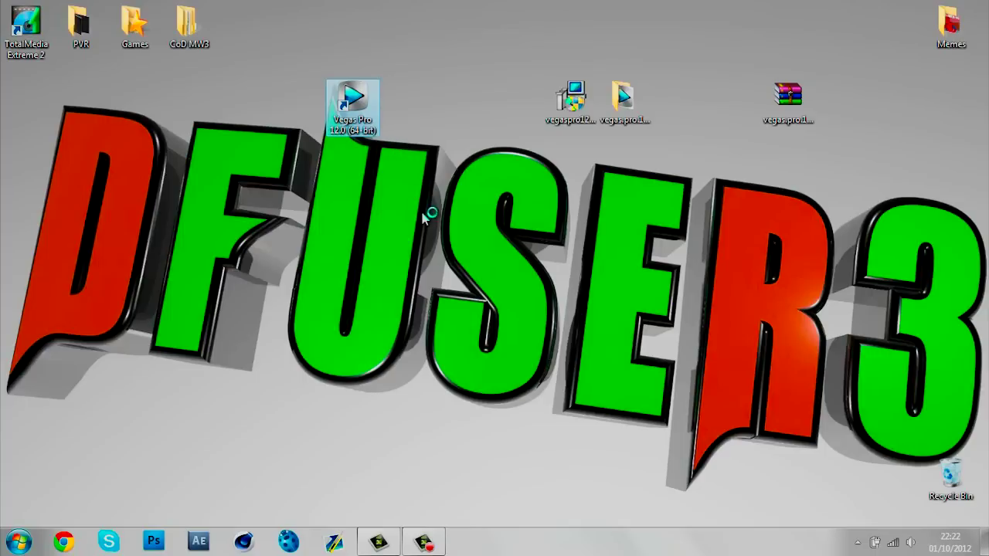
- Launch Vegas Pro 12.0 from its desktop shortcut into an untitled project
{"action": "double_click", "coordinate": [352, 105]}
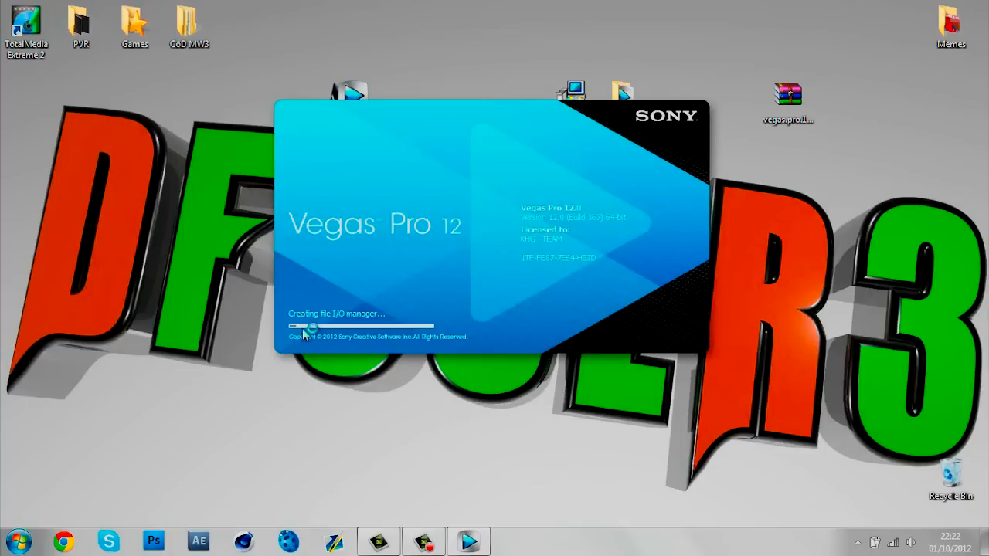
{"action": "mouse_move", "coordinate": [402, 344]}
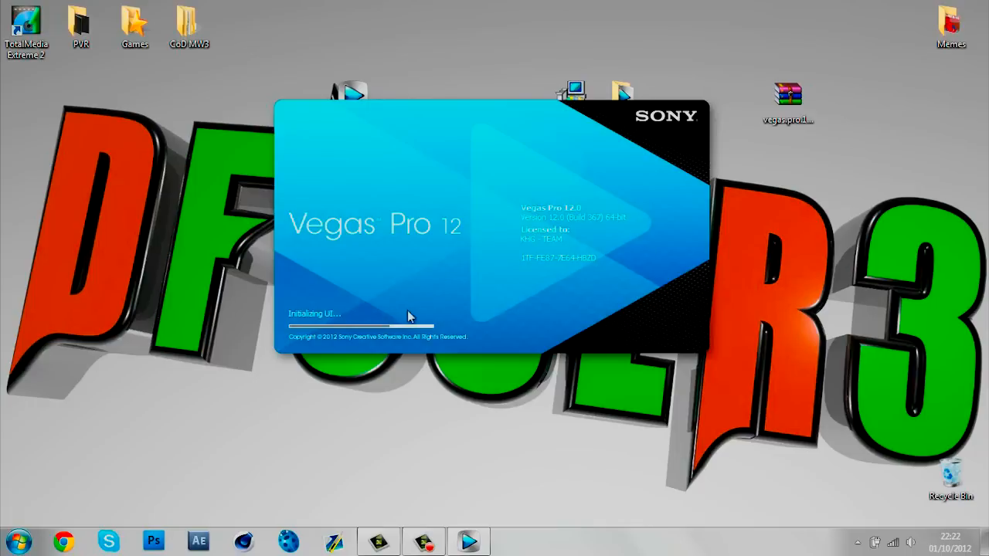
{"action": "mouse_move", "coordinate": [450, 342]}
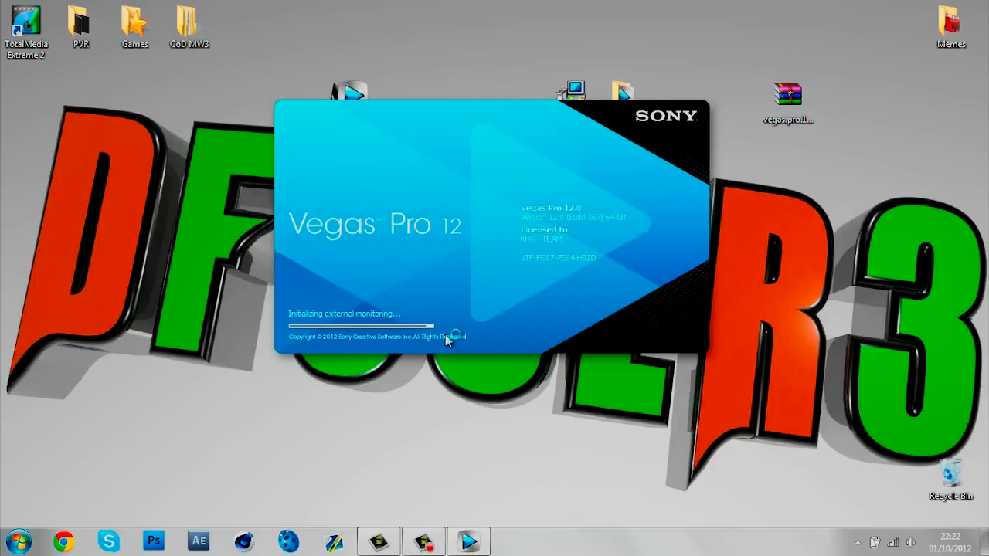
{"action": "mouse_move", "coordinate": [713, 434]}
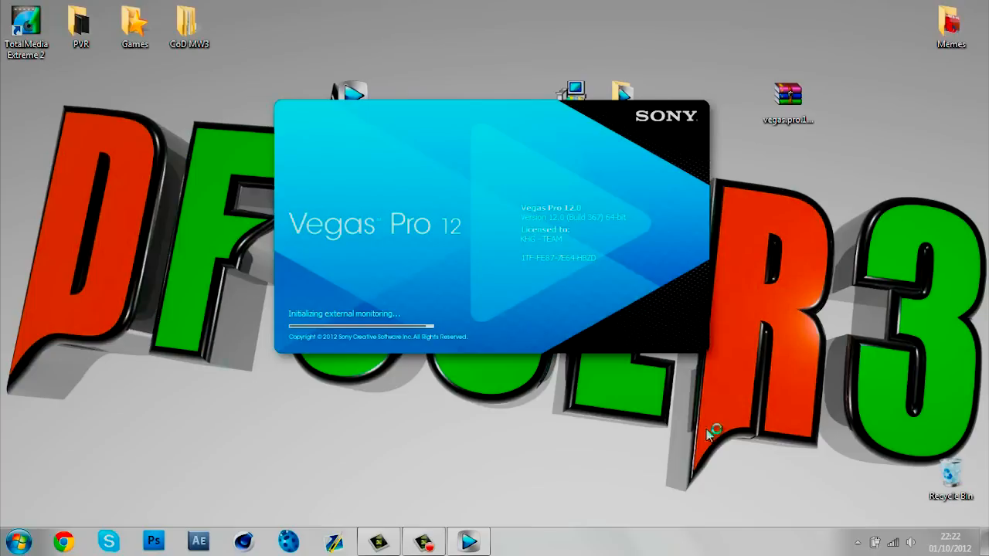
{"action": "mouse_move", "coordinate": [186, 386]}
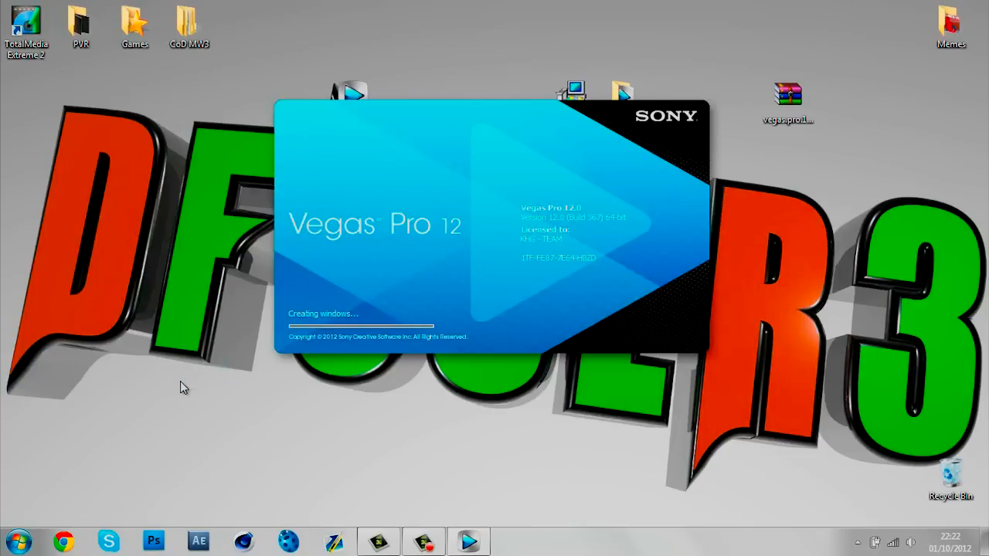
{"action": "mouse_move", "coordinate": [337, 231]}
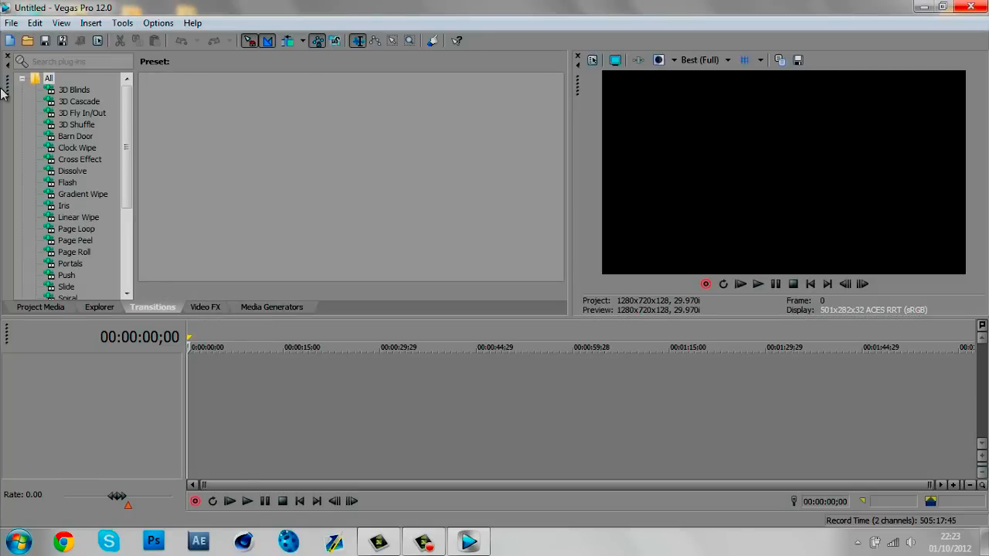
{"action": "mouse_move", "coordinate": [352, 129]}
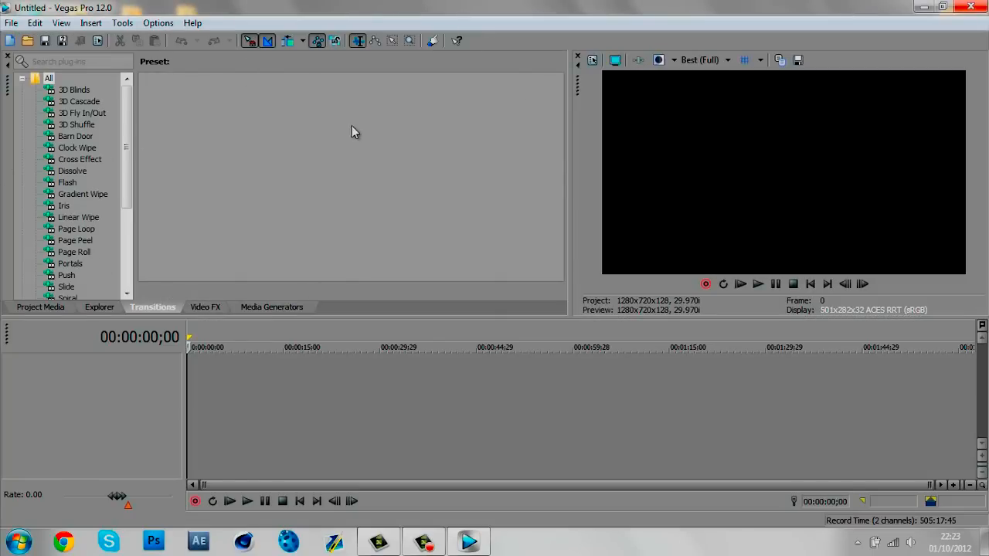
- Switch to the Project Media panel and dismiss the project properties after checking video settings
{"action": "scroll", "scroll_direction": "down", "scroll_amount": 3}
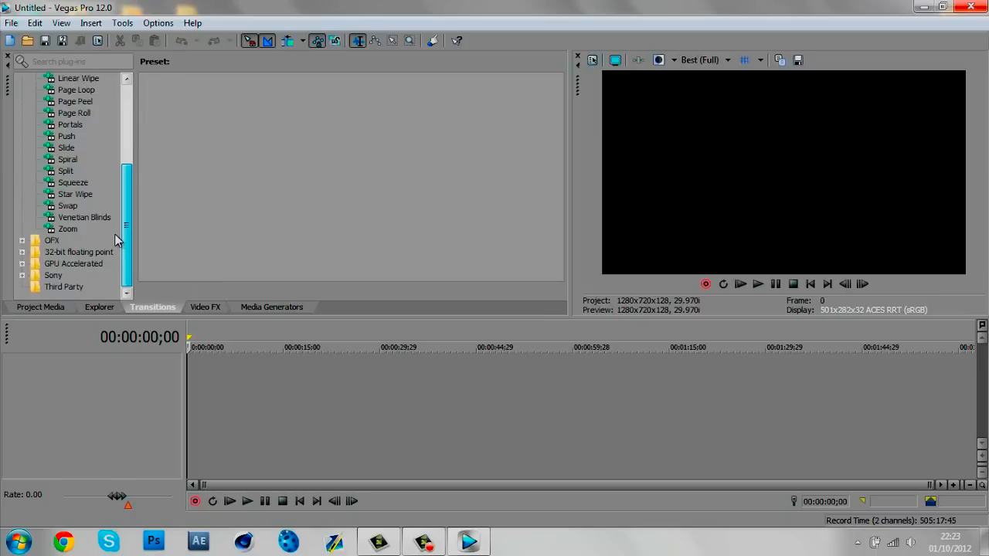
{"action": "left_click", "coordinate": [40, 306]}
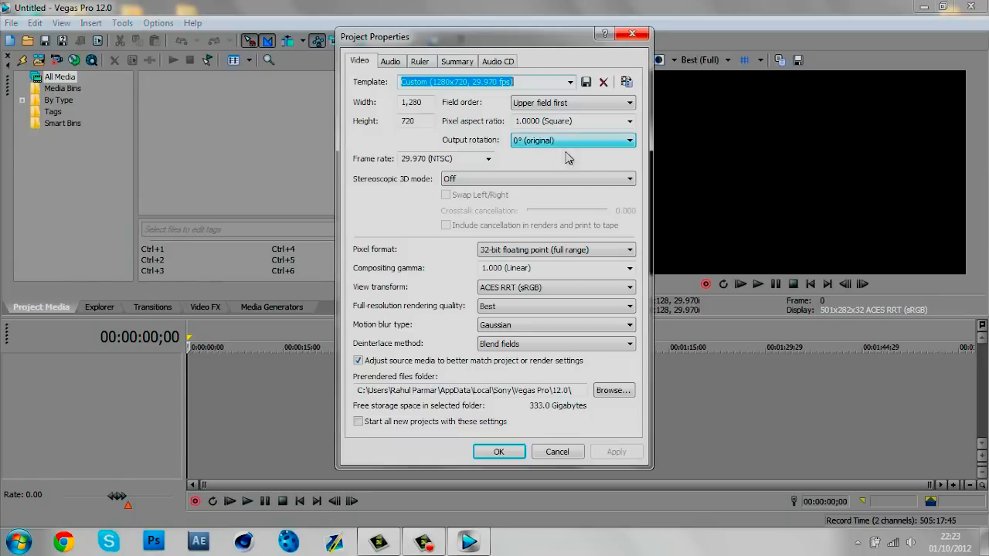
{"action": "left_click", "coordinate": [497, 451]}
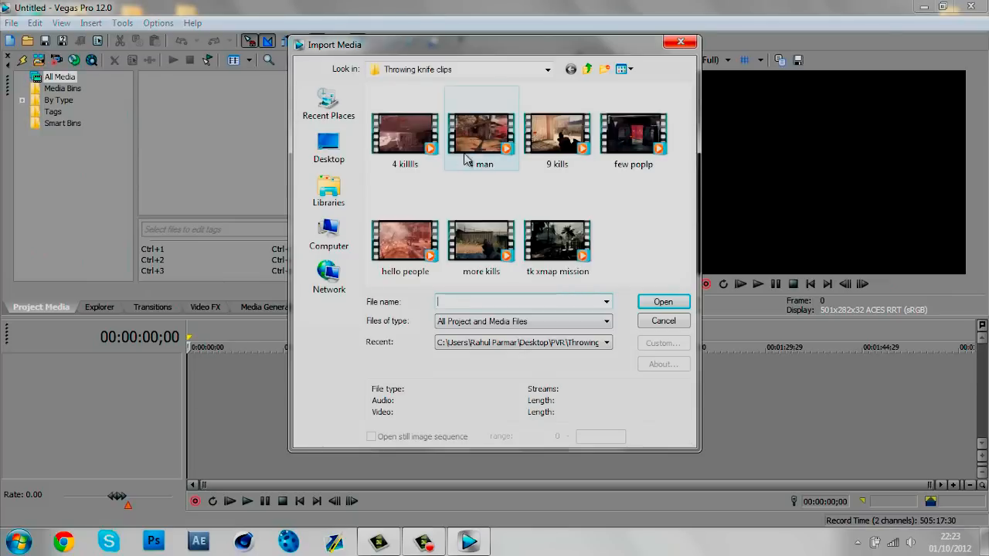
{"action": "mouse_move", "coordinate": [639, 281]}
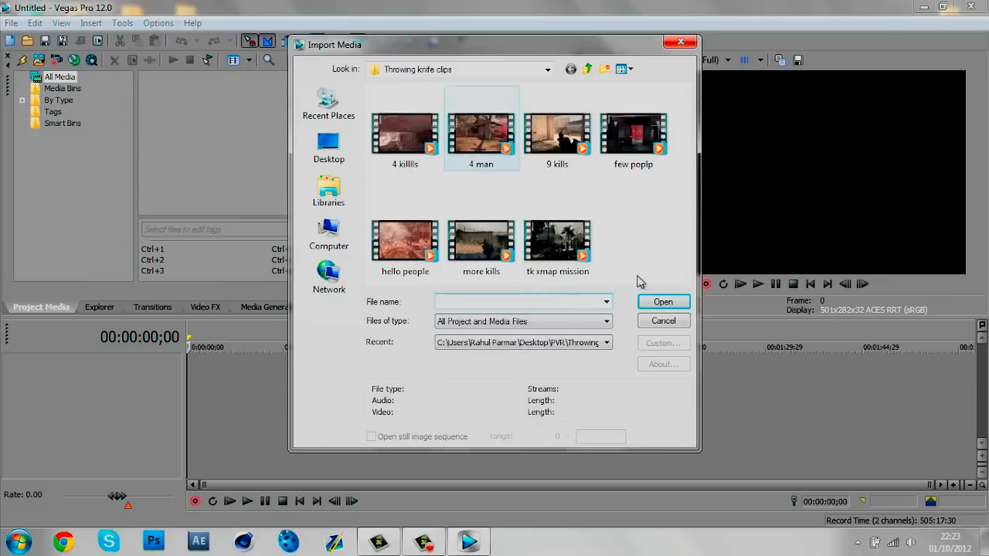
- Import the '4 man' clip from Throwing knife clipz and answer the match-project-settings prompt
{"action": "left_click", "coordinate": [662, 302]}
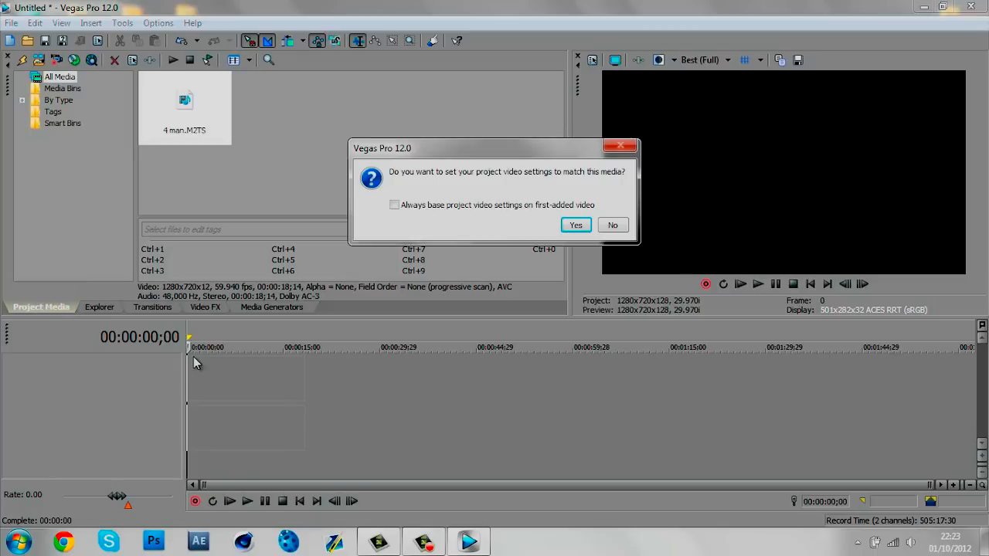
{"action": "left_click", "coordinate": [575, 226]}
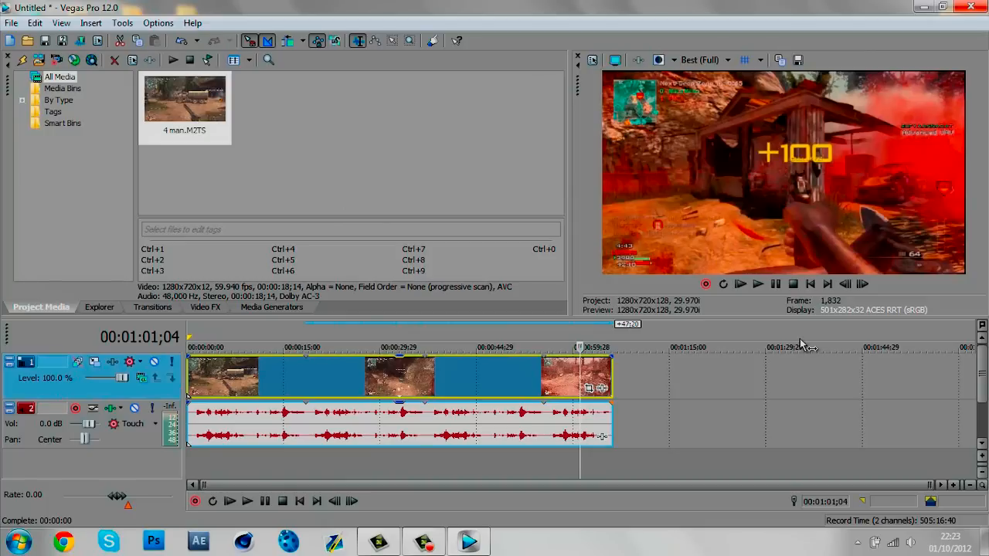
{"action": "mouse_move", "coordinate": [696, 389]}
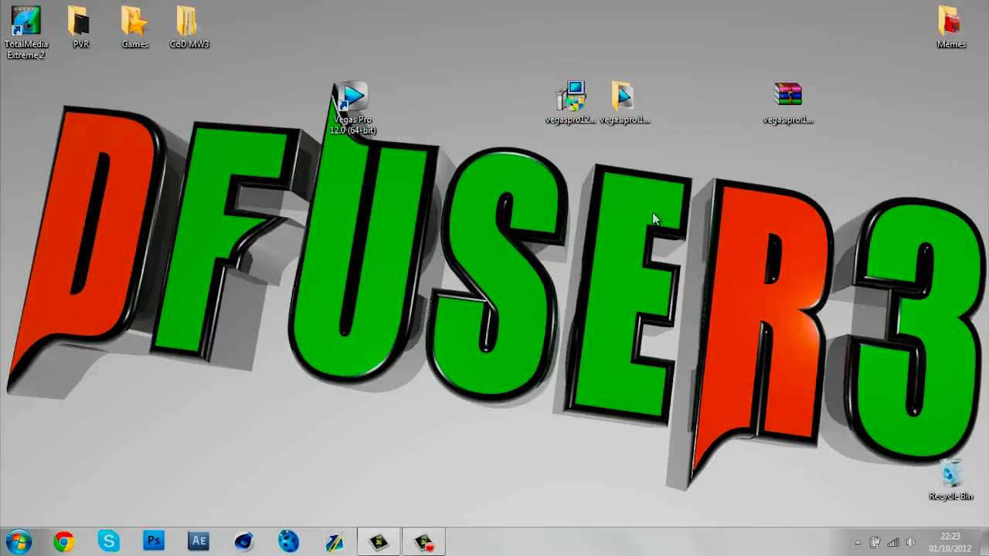
{"action": "mouse_move", "coordinate": [500, 48]}
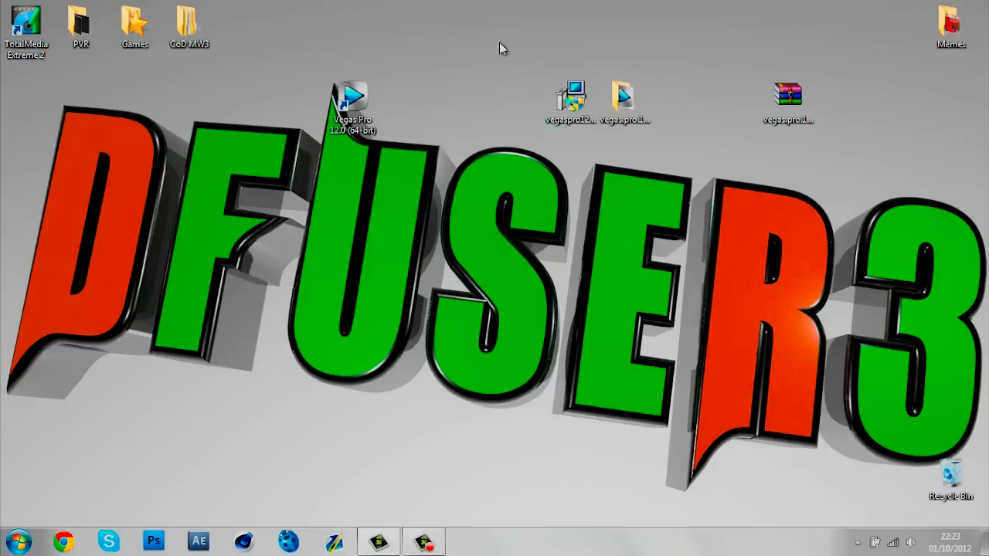
{"action": "mouse_move", "coordinate": [640, 200]}
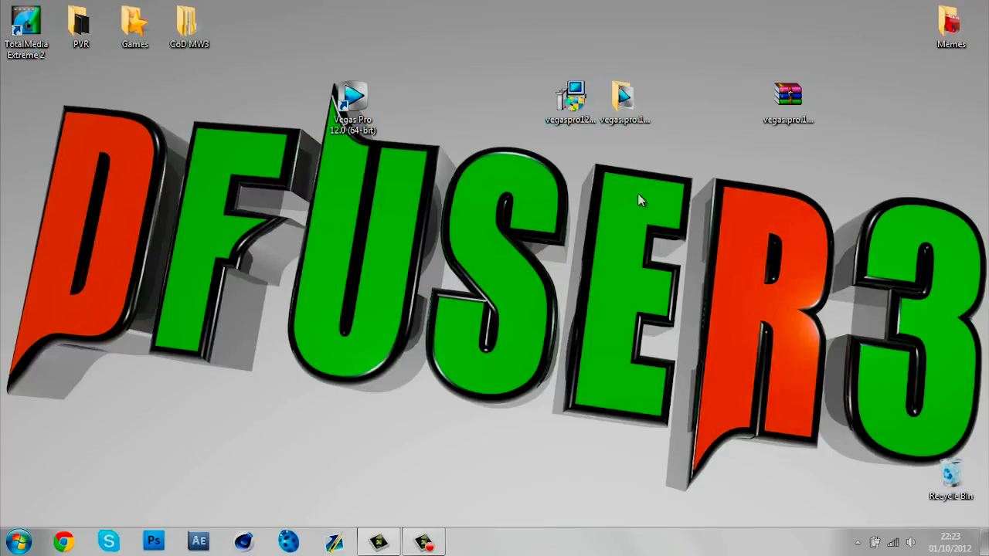